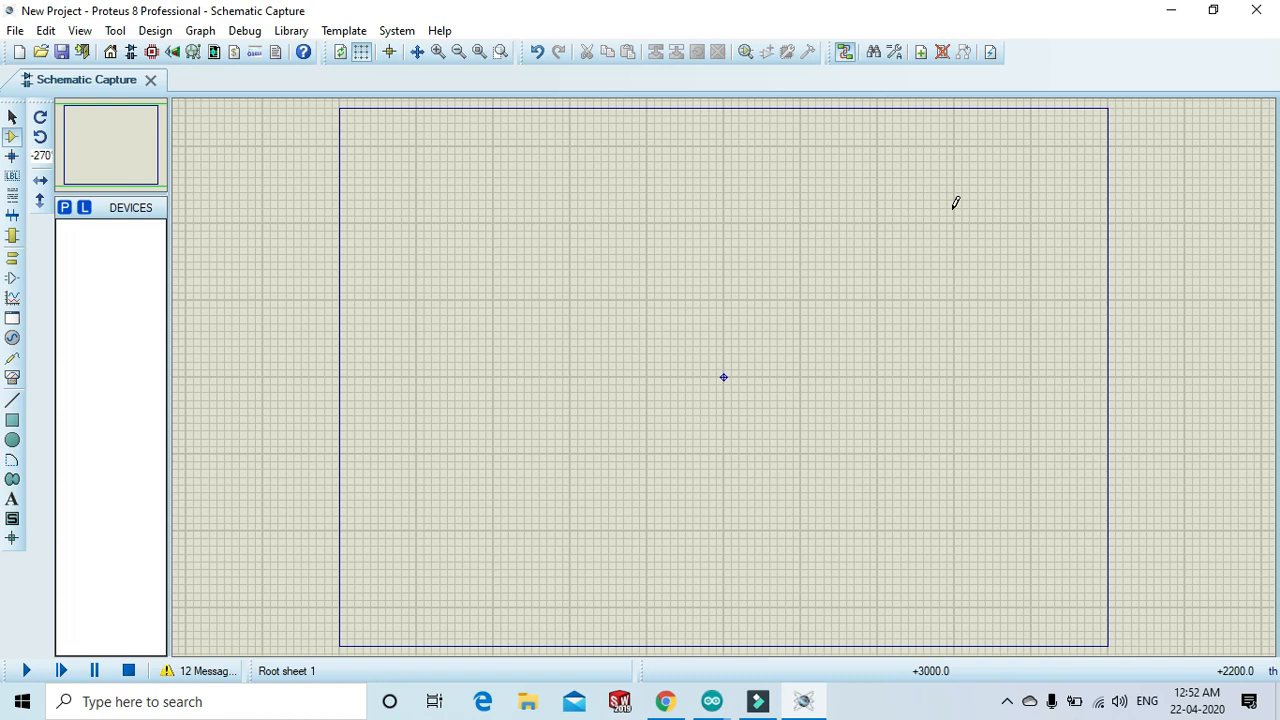
{"action": "mouse_move", "coordinate": [764, 236]}
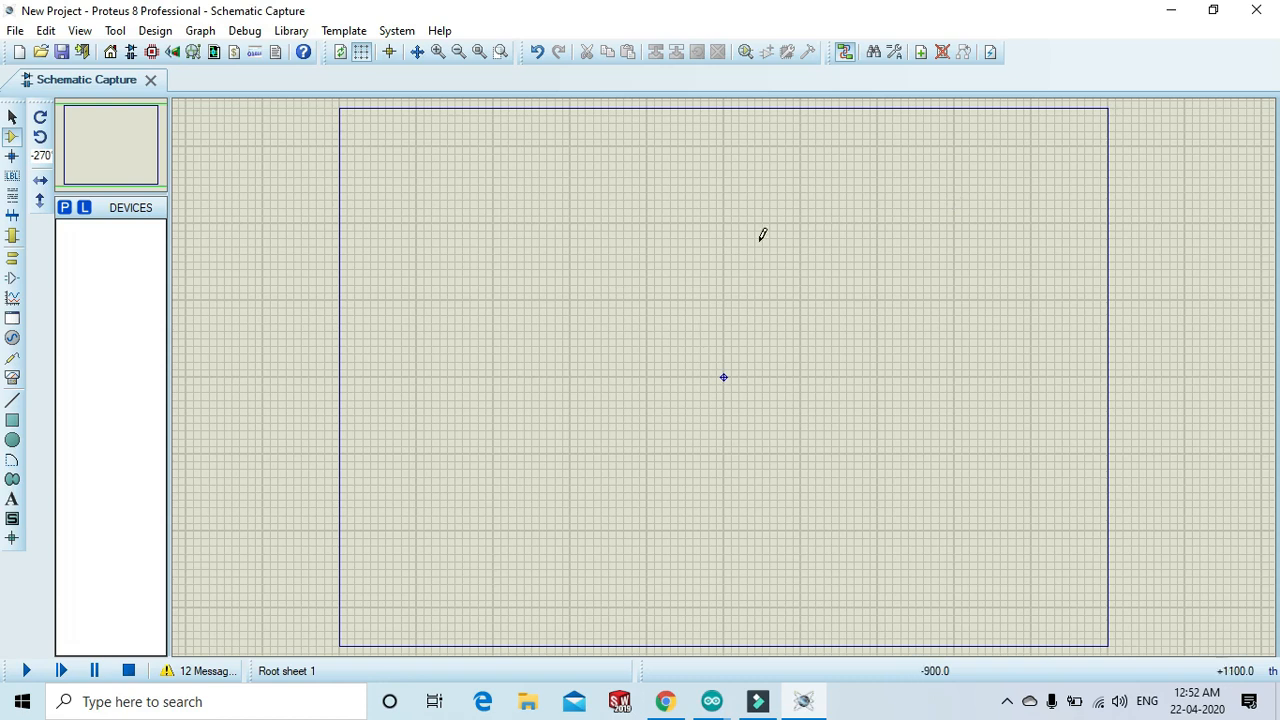
{"action": "mouse_move", "coordinate": [308, 318]}
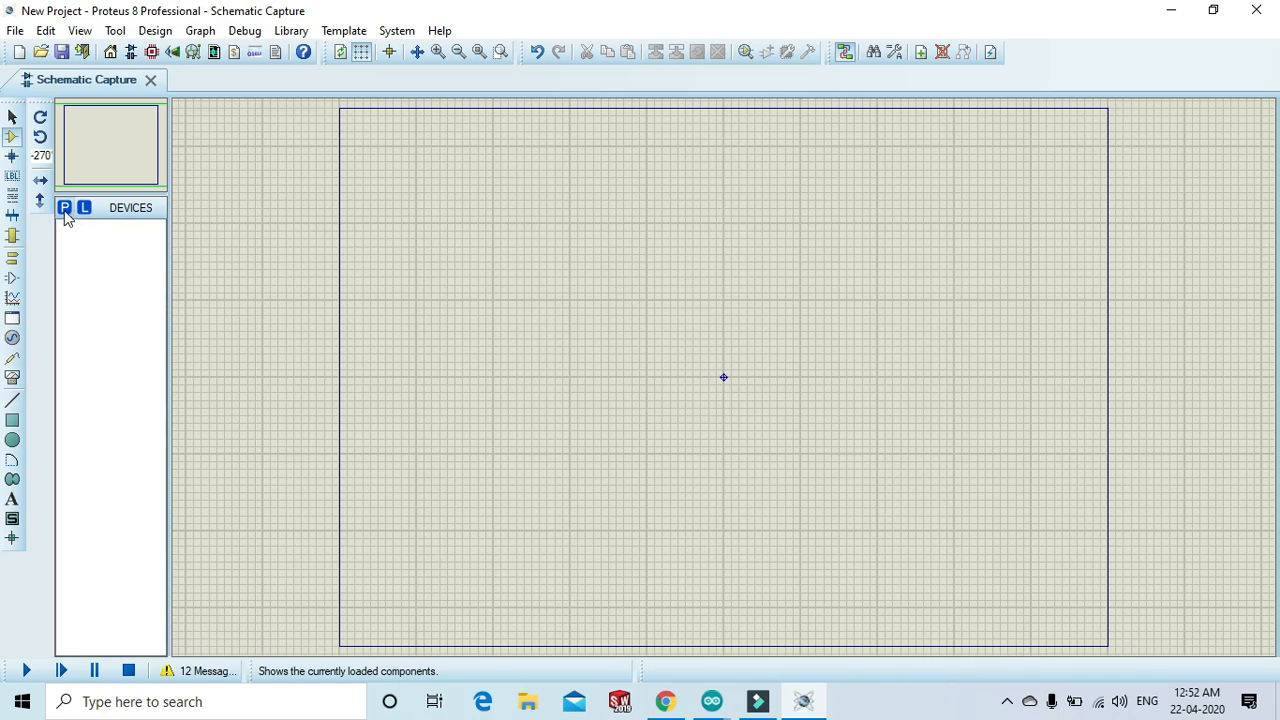
Pick the ARDUINO UNO part from the library by searching 'ard' and add it to the device list.
{"action": "left_click", "coordinate": [66, 208]}
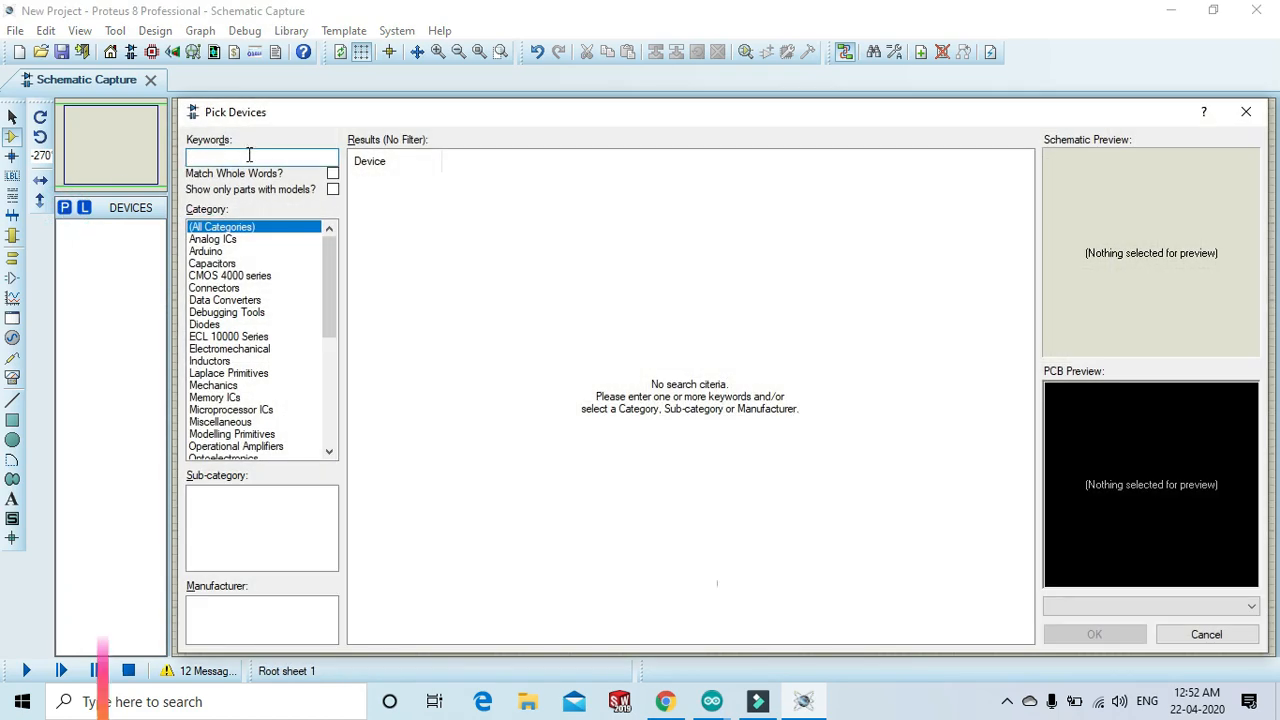
{"action": "type", "text": "arduino uno"}
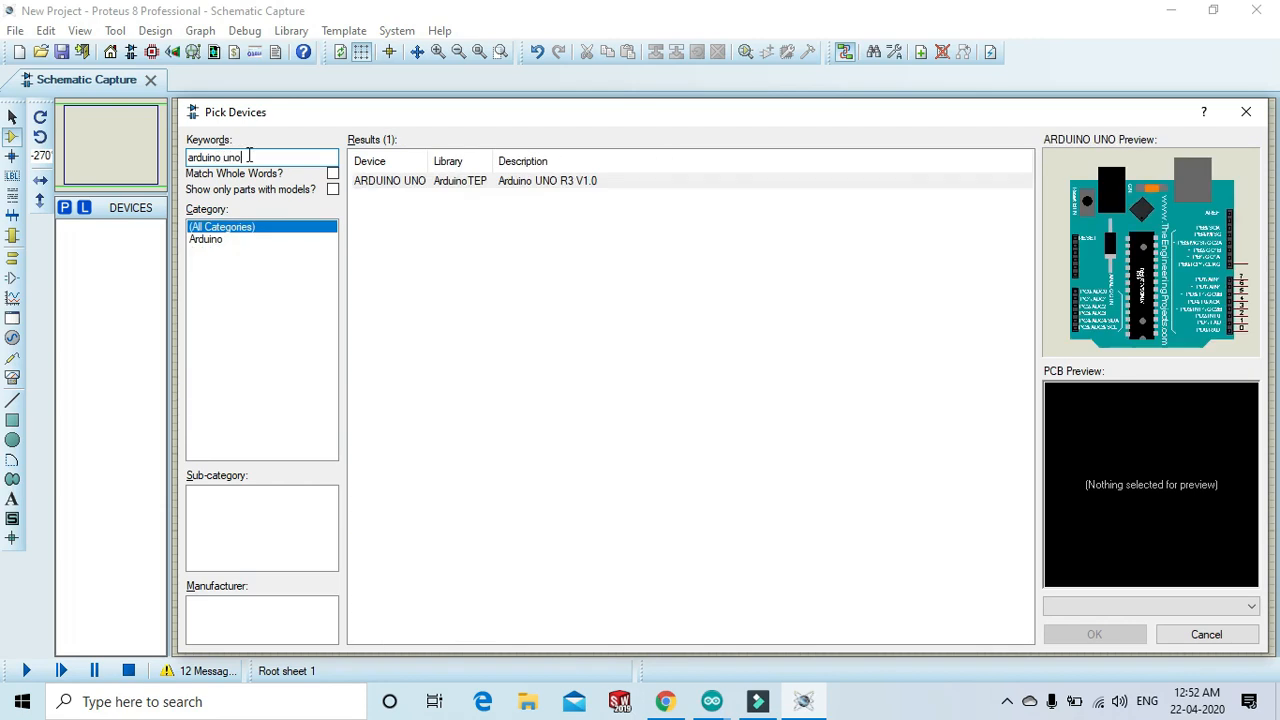
{"action": "left_click", "coordinate": [564, 180]}
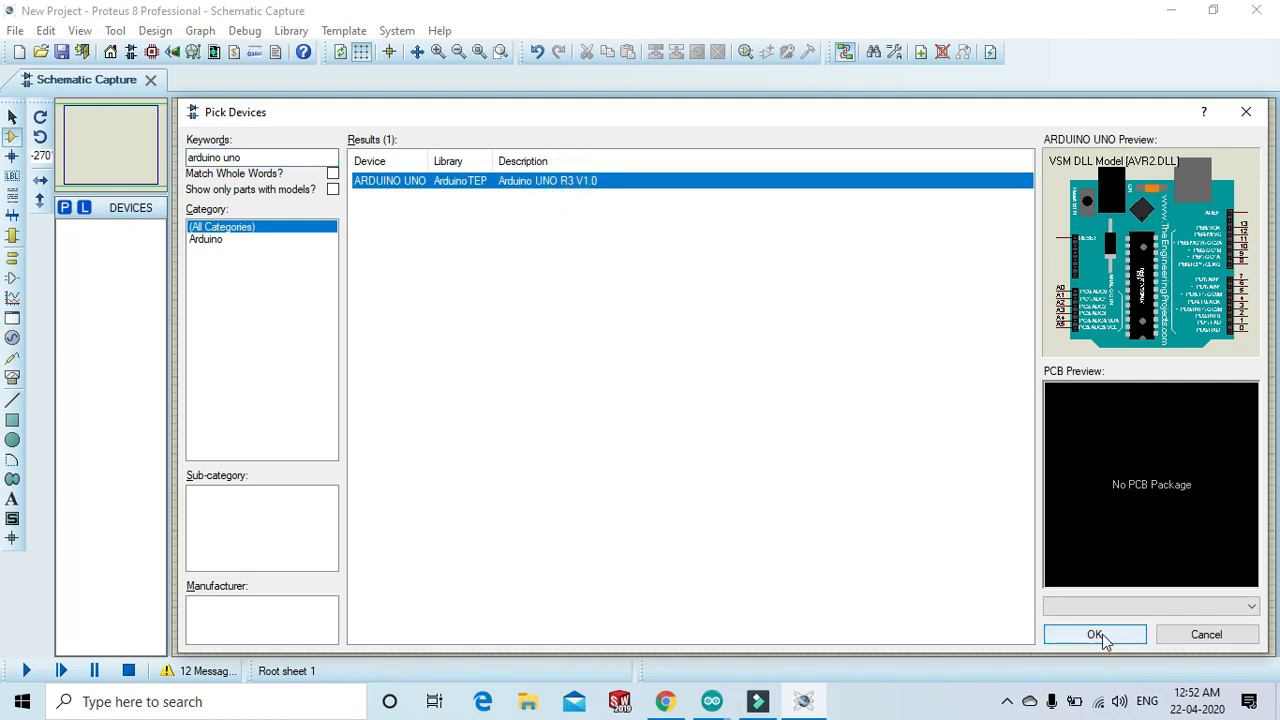
{"action": "left_click", "coordinate": [1094, 634]}
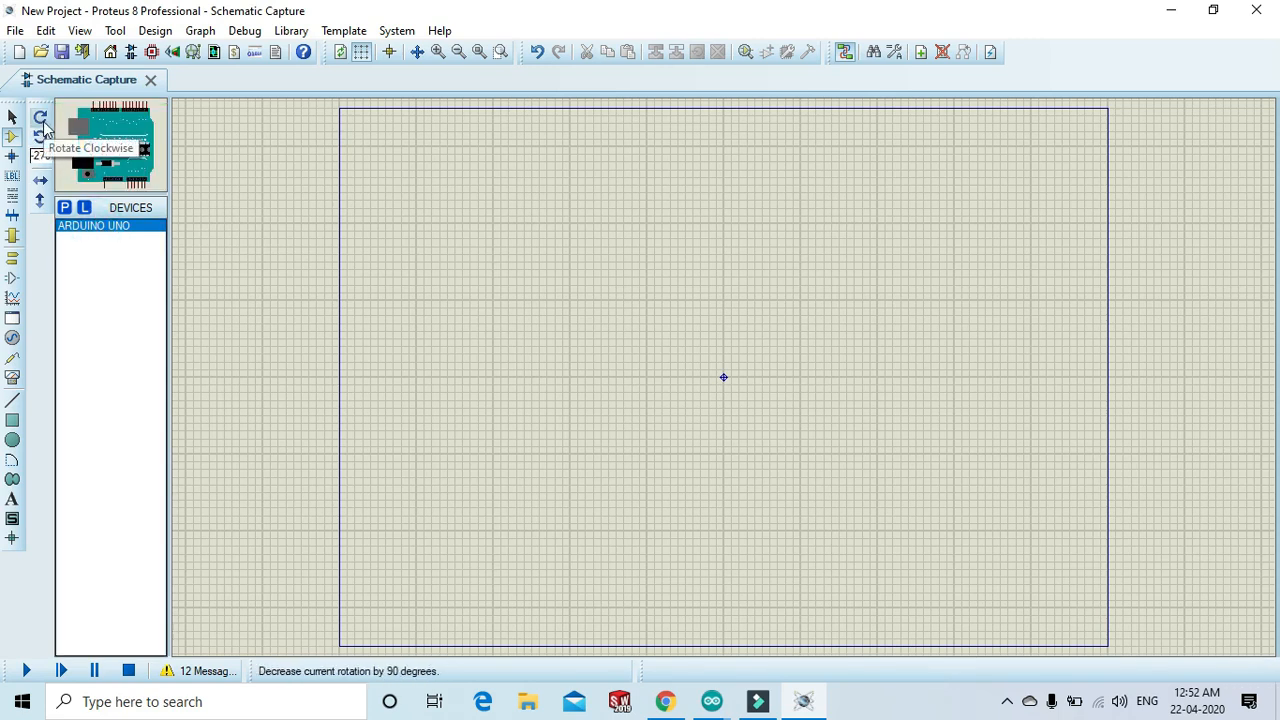
Place the Arduino UNO as ARD1 on the sheet and zoom in on it.
{"action": "left_click", "coordinate": [38, 118]}
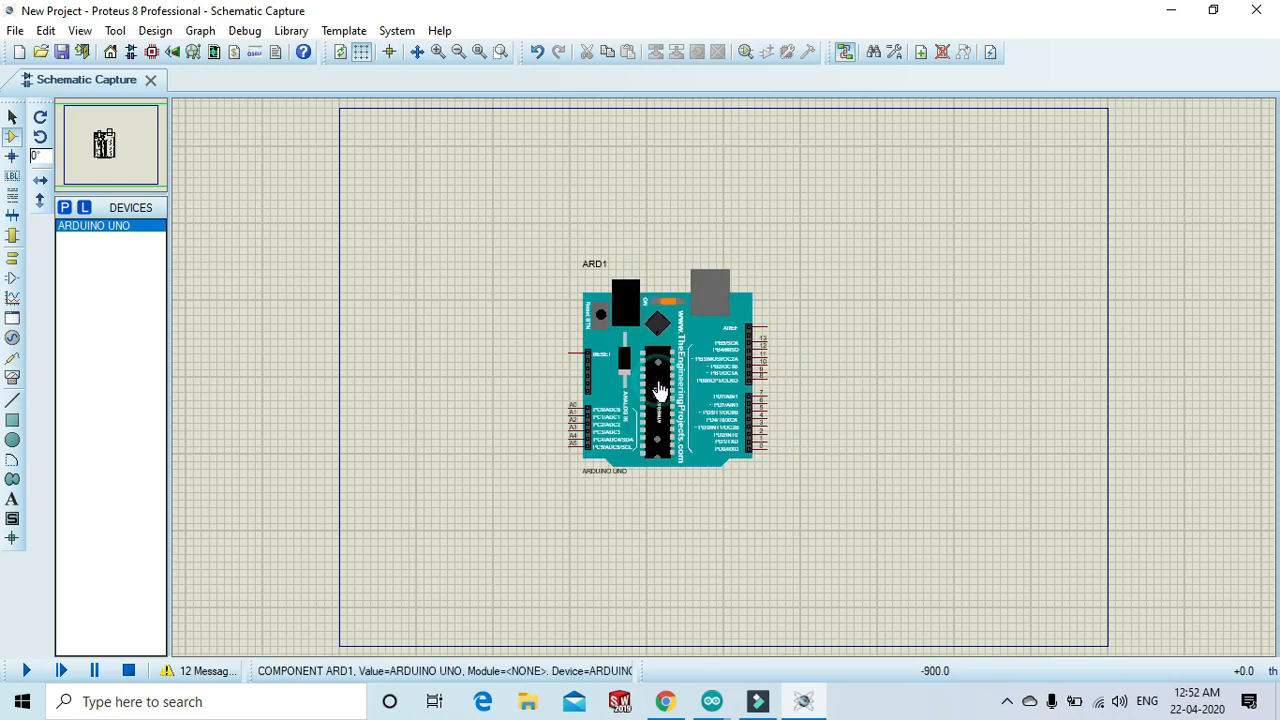
{"action": "mouse_move", "coordinate": [436, 52]}
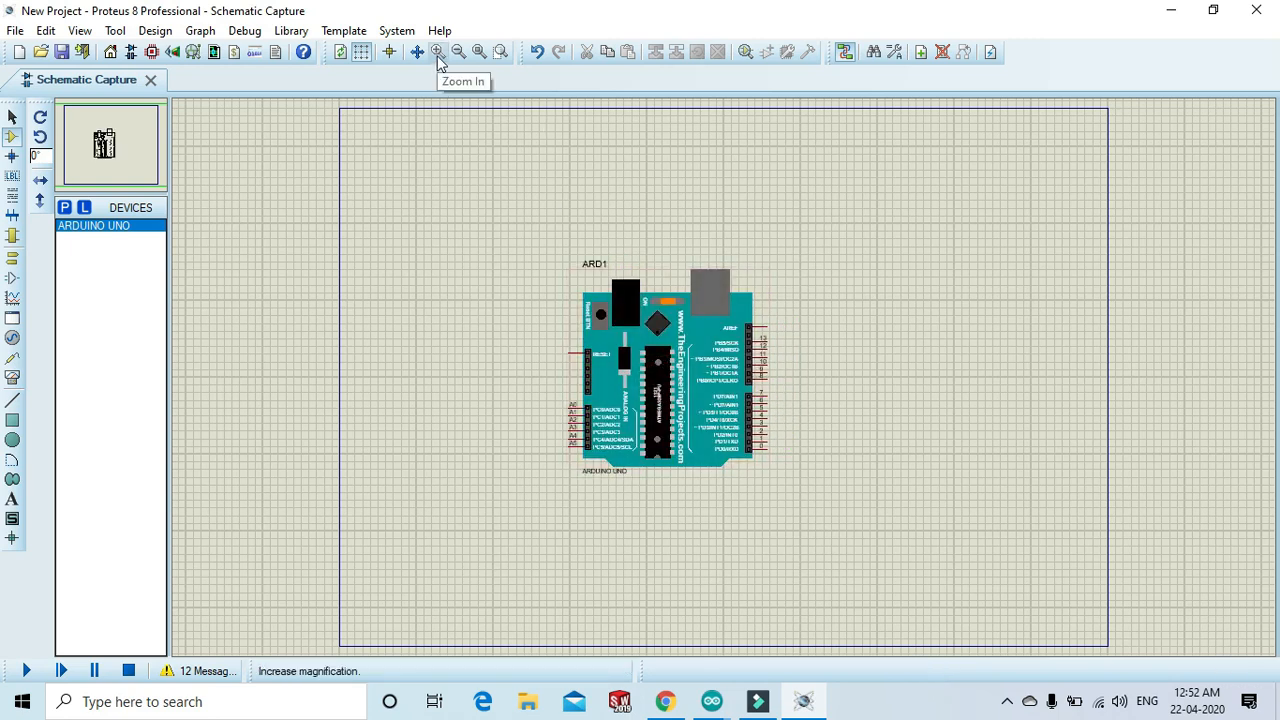
{"action": "left_click", "coordinate": [426, 52]}
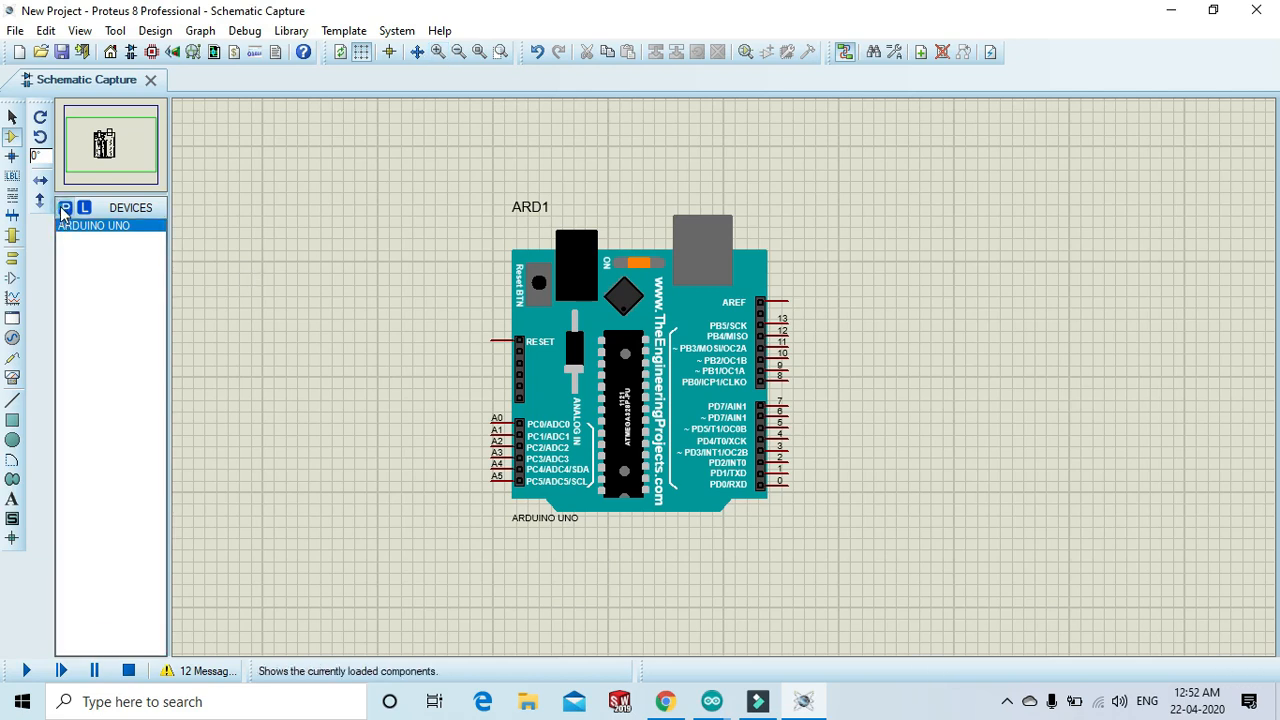
Pick the LED-RED part from the library by searching 'le' and add it to the device list.
{"action": "left_click", "coordinate": [64, 208]}
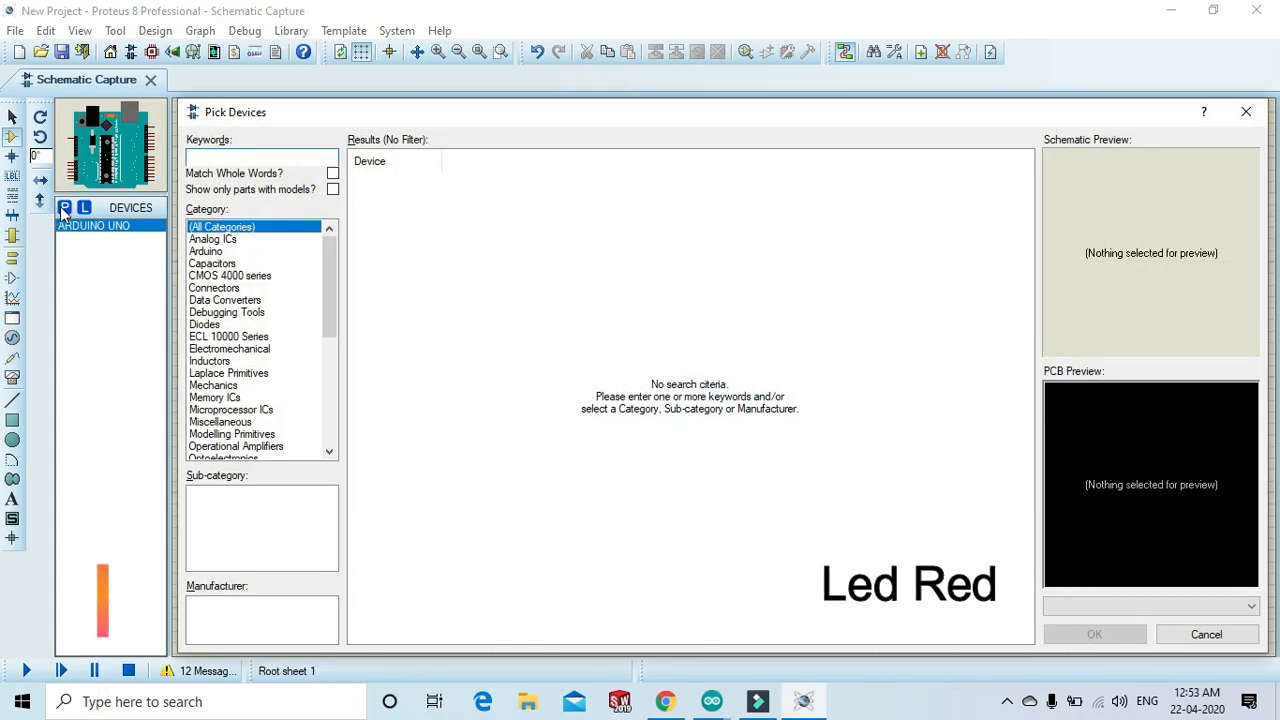
{"action": "type", "text": "led red"}
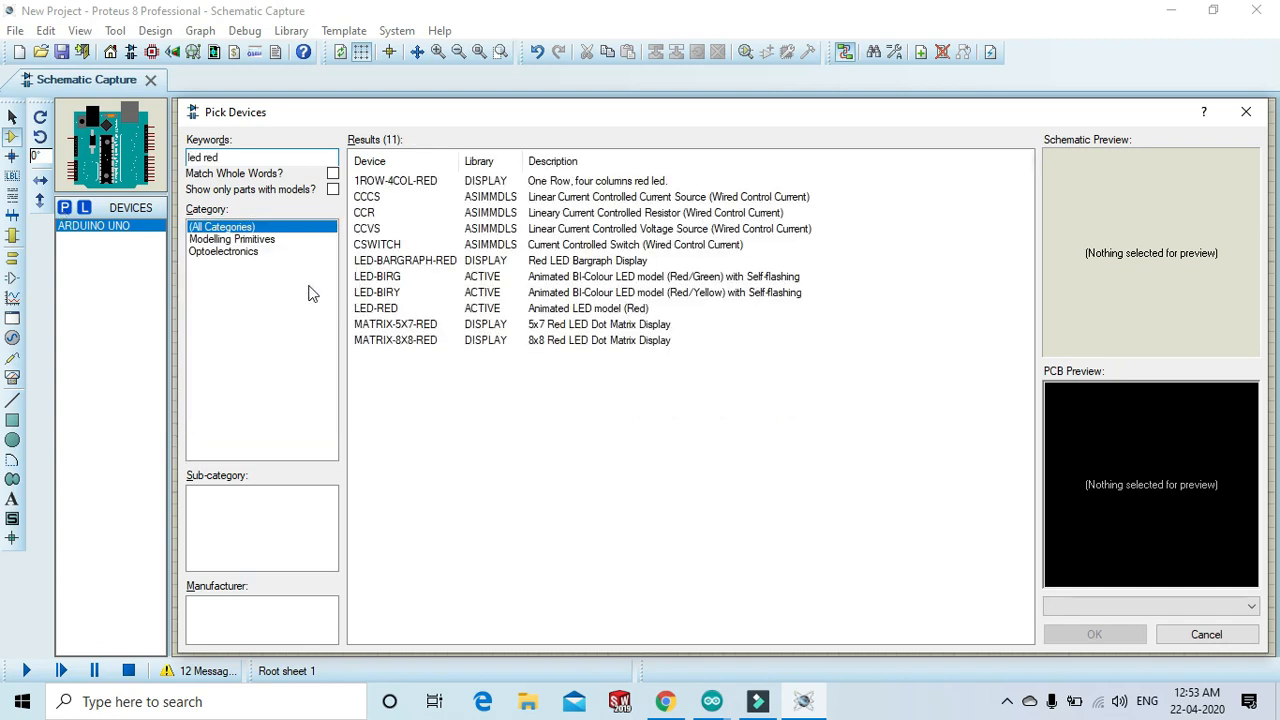
{"action": "mouse_move", "coordinate": [384, 312]}
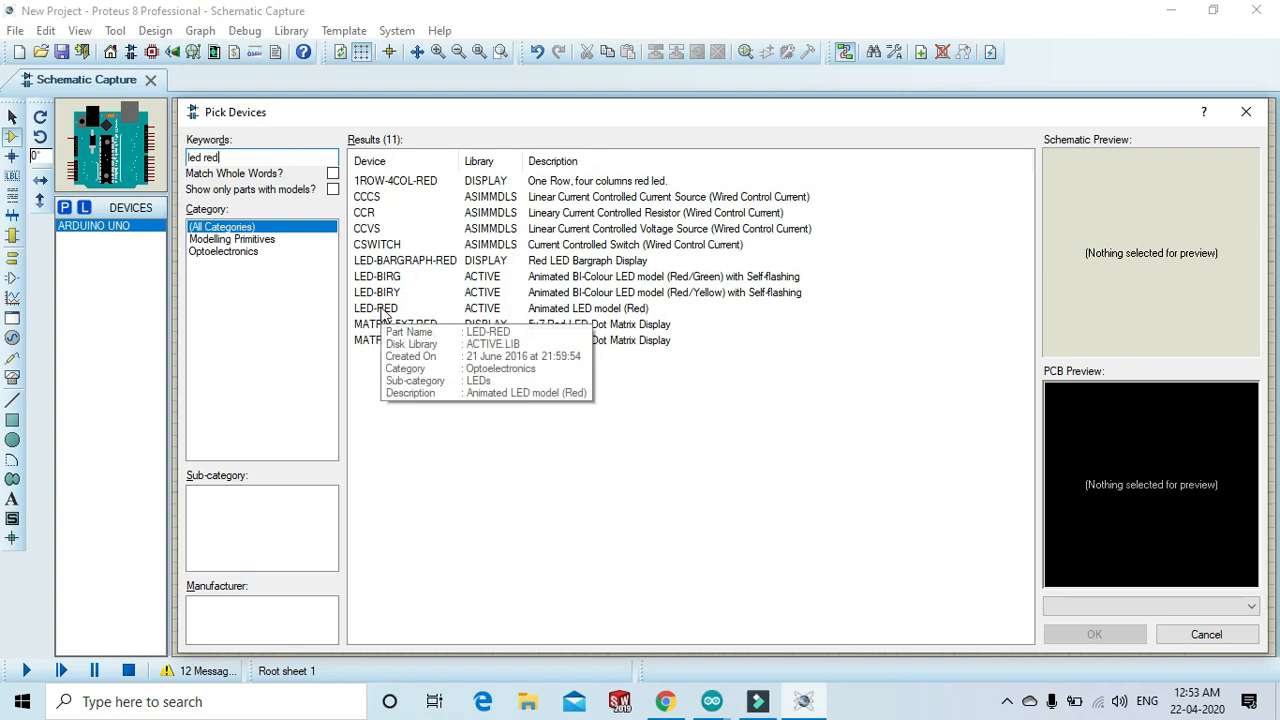
{"action": "left_click", "coordinate": [376, 308]}
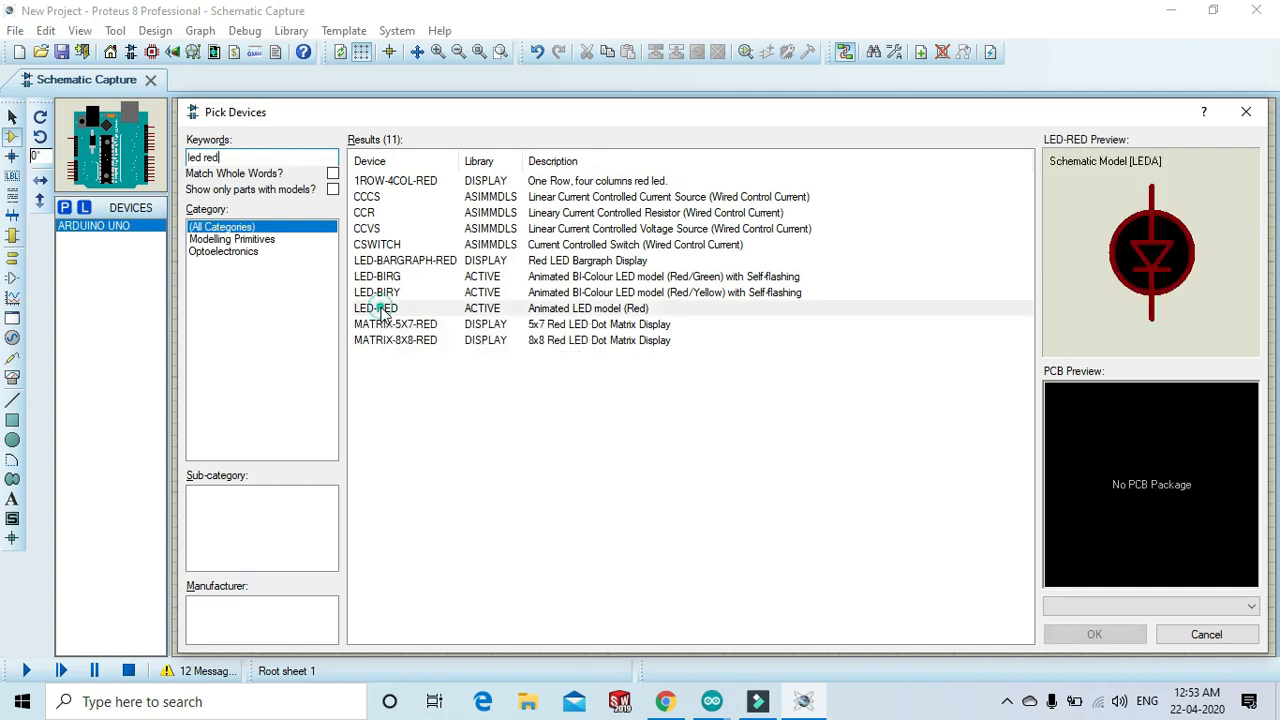
{"action": "left_click", "coordinate": [1092, 628]}
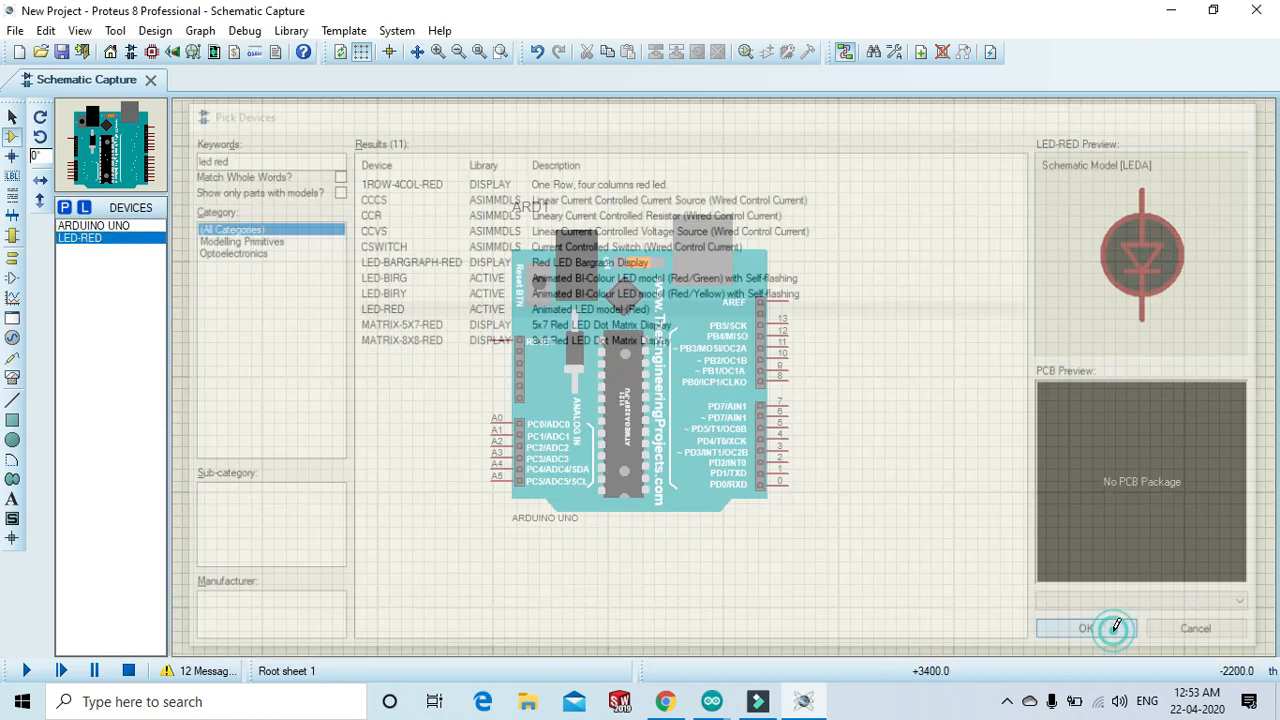
{"action": "left_click", "coordinate": [1086, 628]}
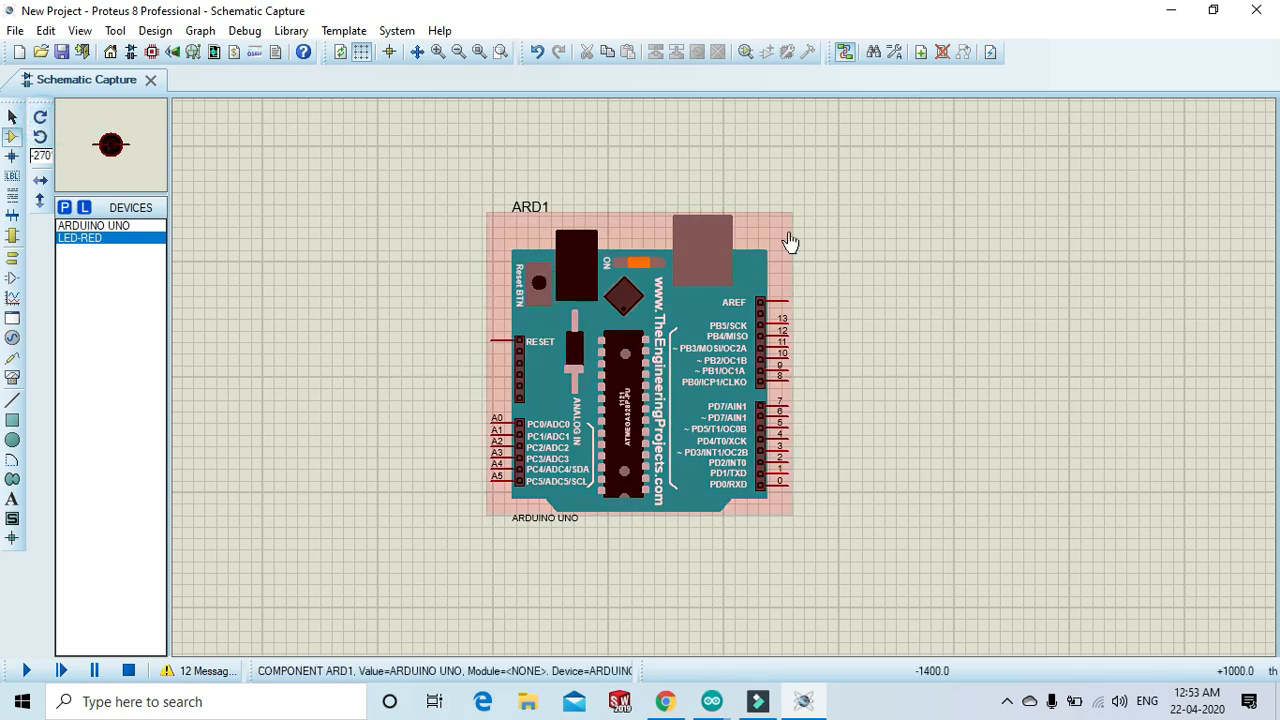
Place red LED D1 right of ARD1 and wire it to pin 13.
{"action": "left_click", "coordinate": [896, 340]}
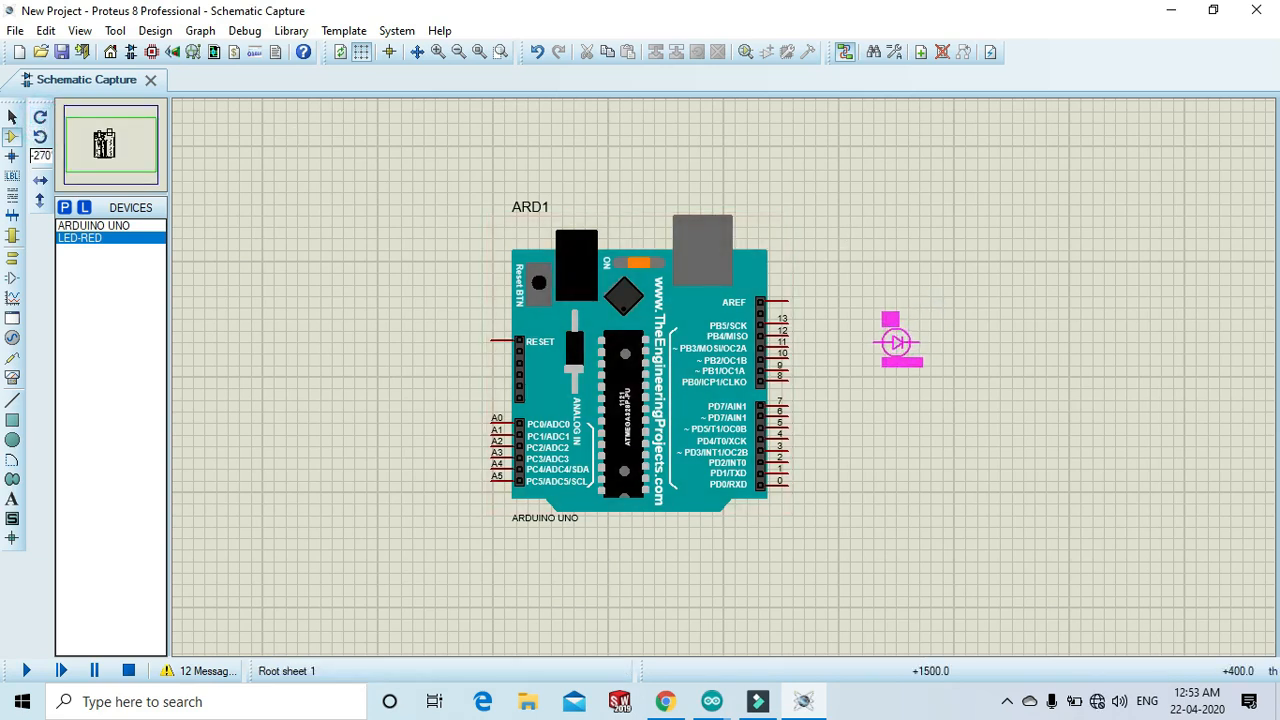
{"action": "left_click", "coordinate": [902, 320]}
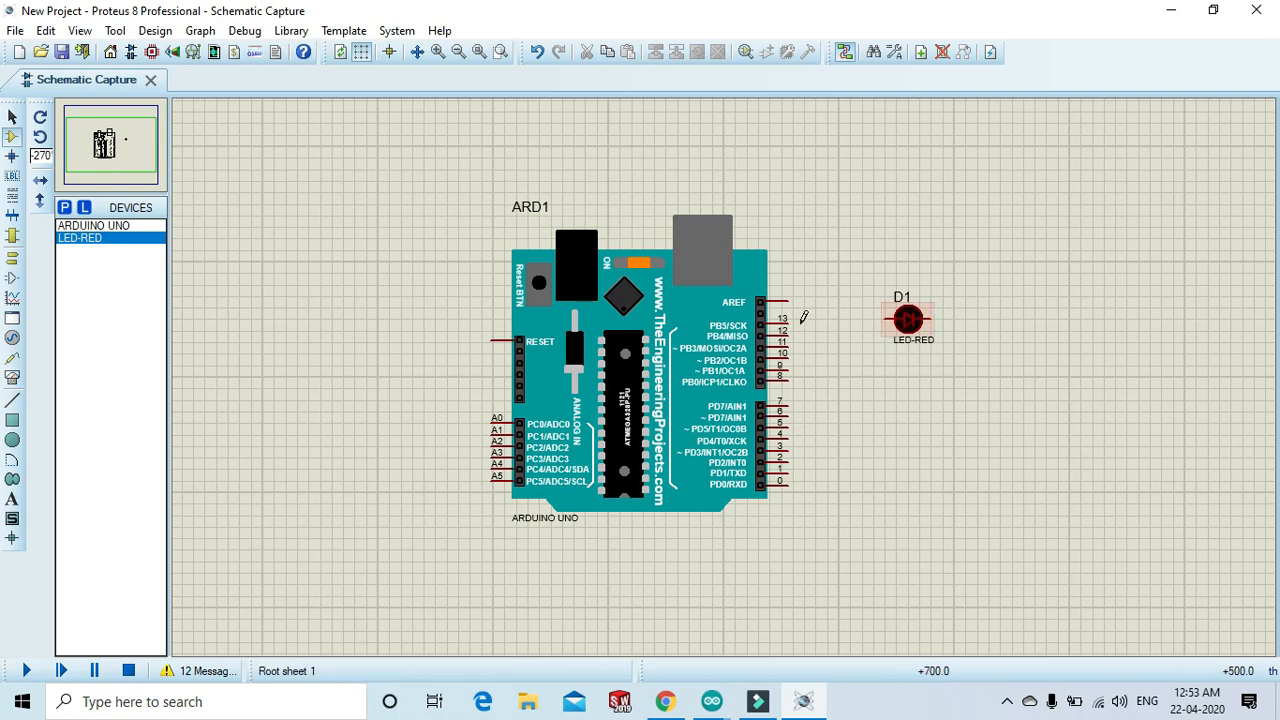
{"action": "left_click_drag", "start_coordinate": [790, 304], "coordinate": [884, 318]}
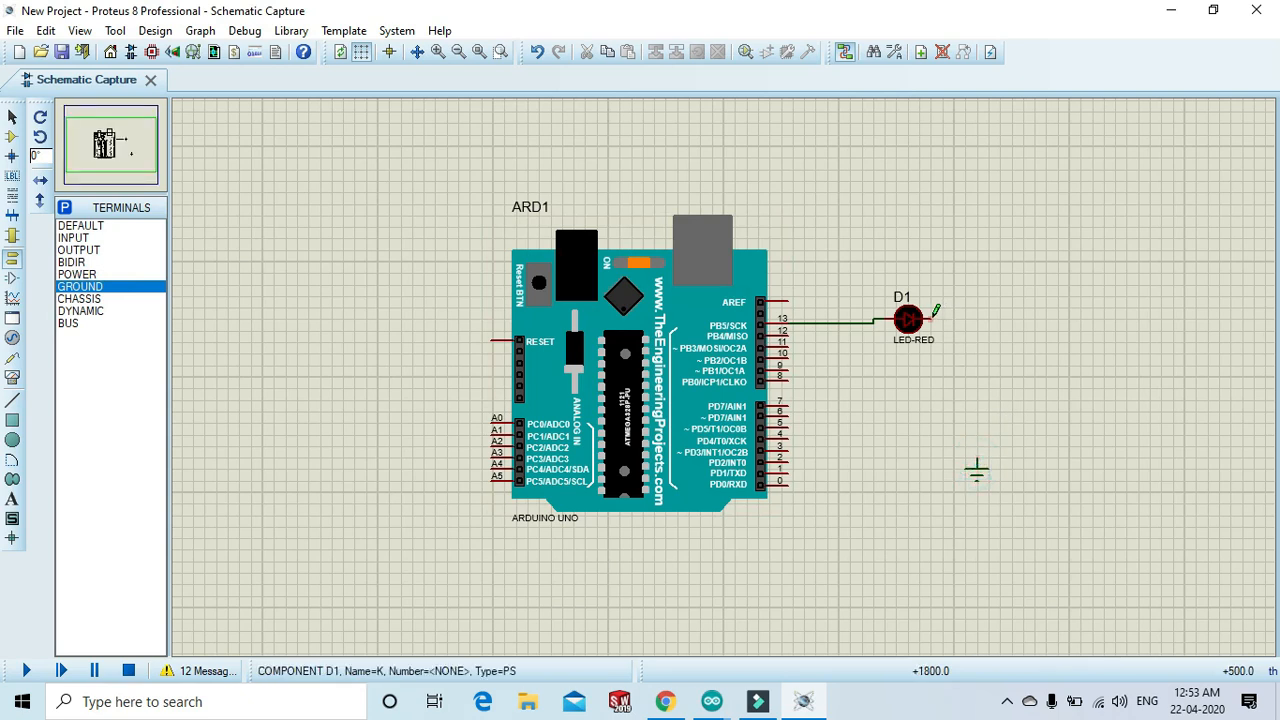
Wire D1's free pin down to the ground terminal.
{"action": "left_click_drag", "start_coordinate": [940, 320], "coordinate": [980, 396]}
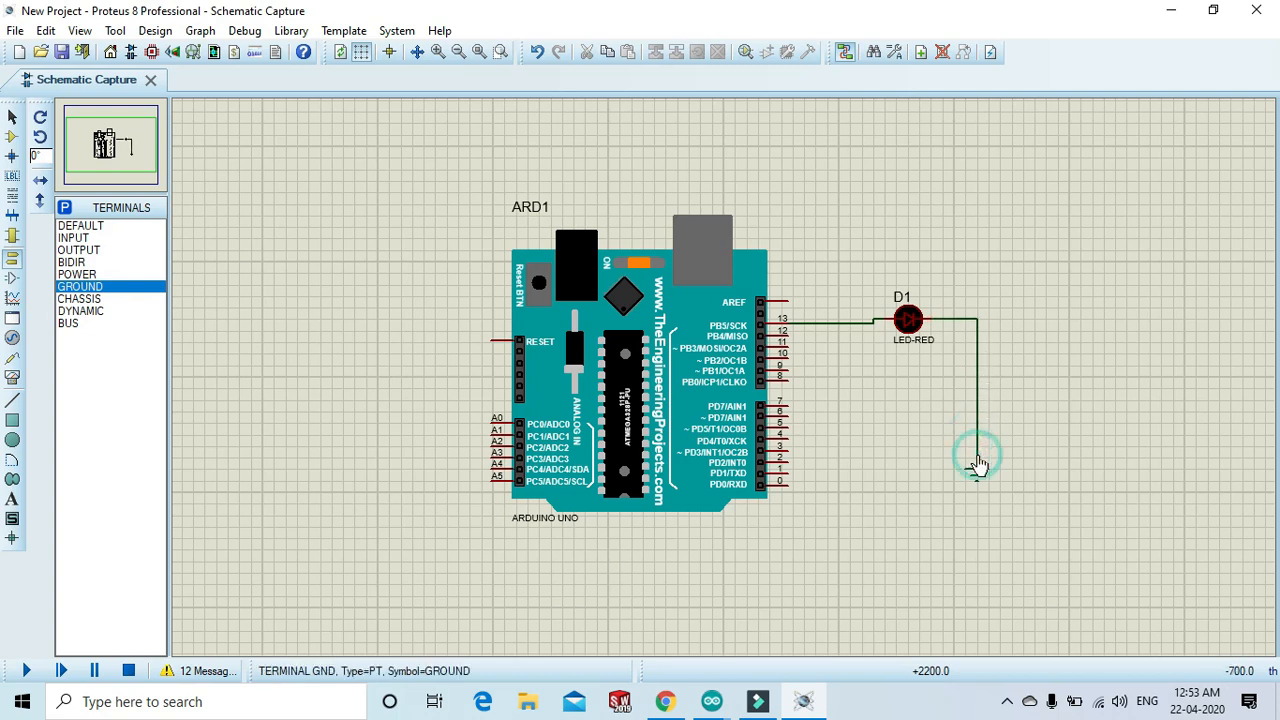
{"action": "left_click", "coordinate": [976, 462]}
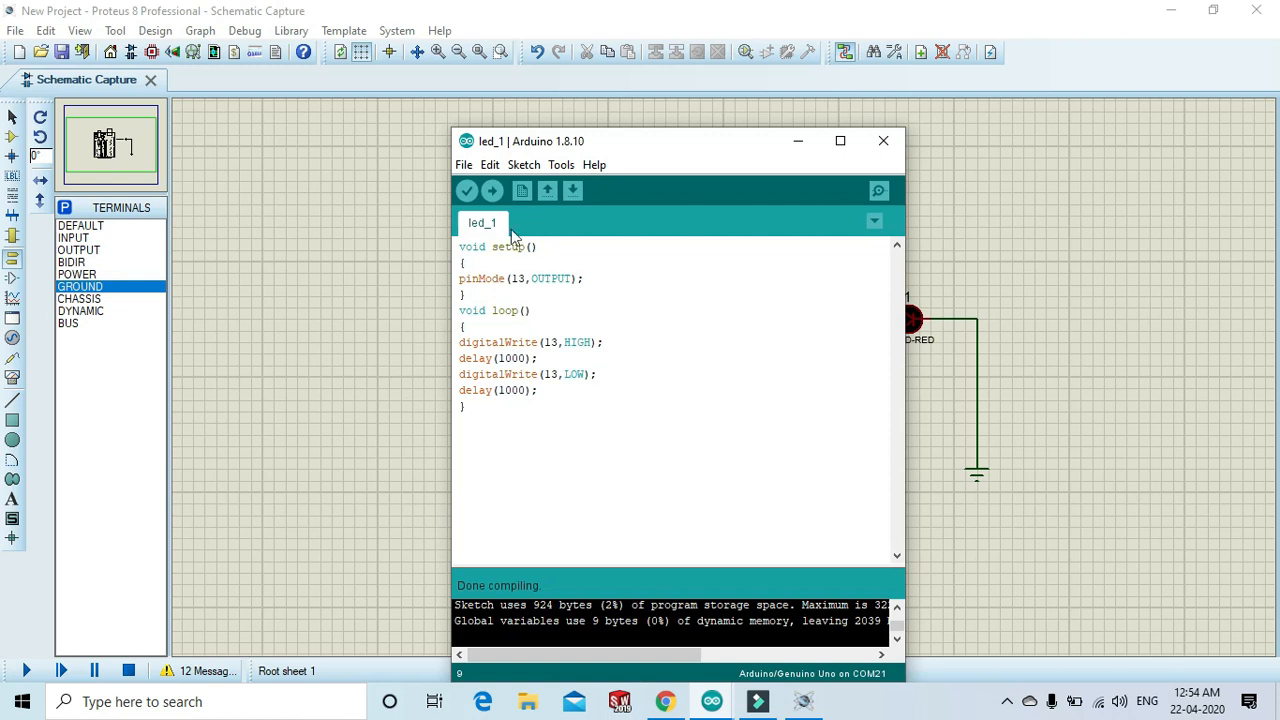
Return to the schematic and start browsing for ARD1's Program File from its properties.
{"action": "left_click", "coordinate": [466, 192]}
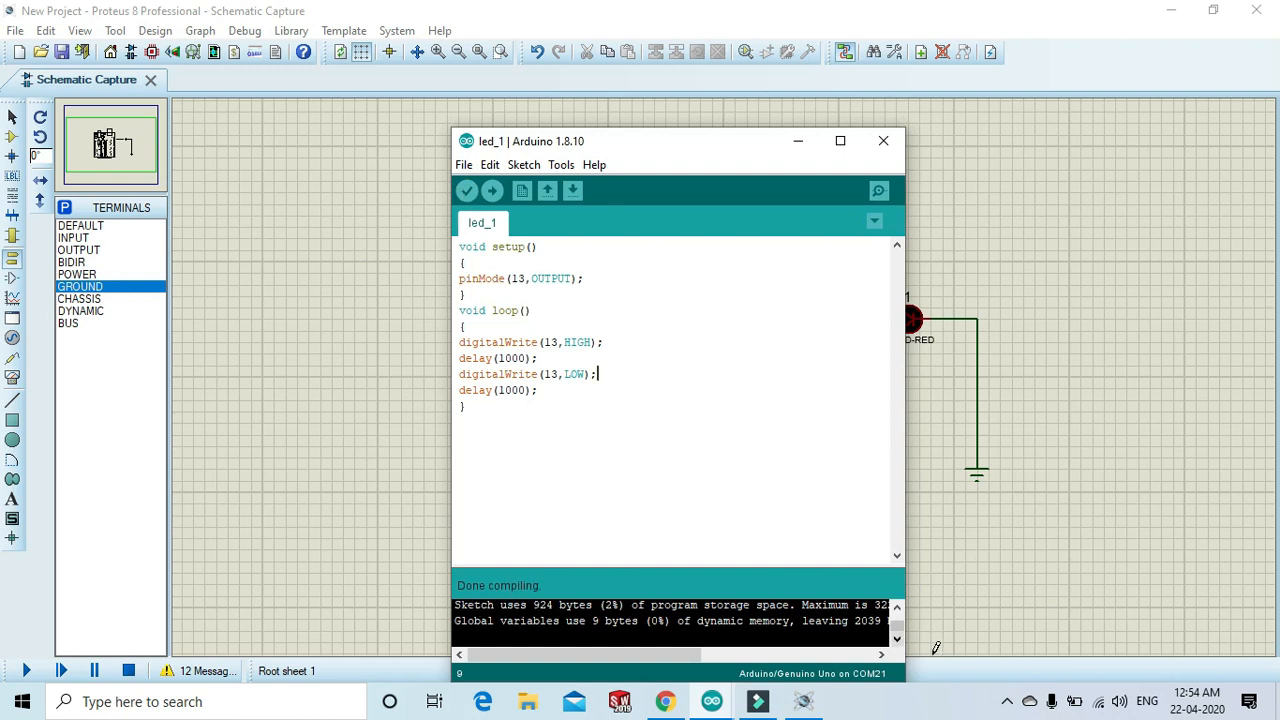
{"action": "left_click", "coordinate": [1196, 696]}
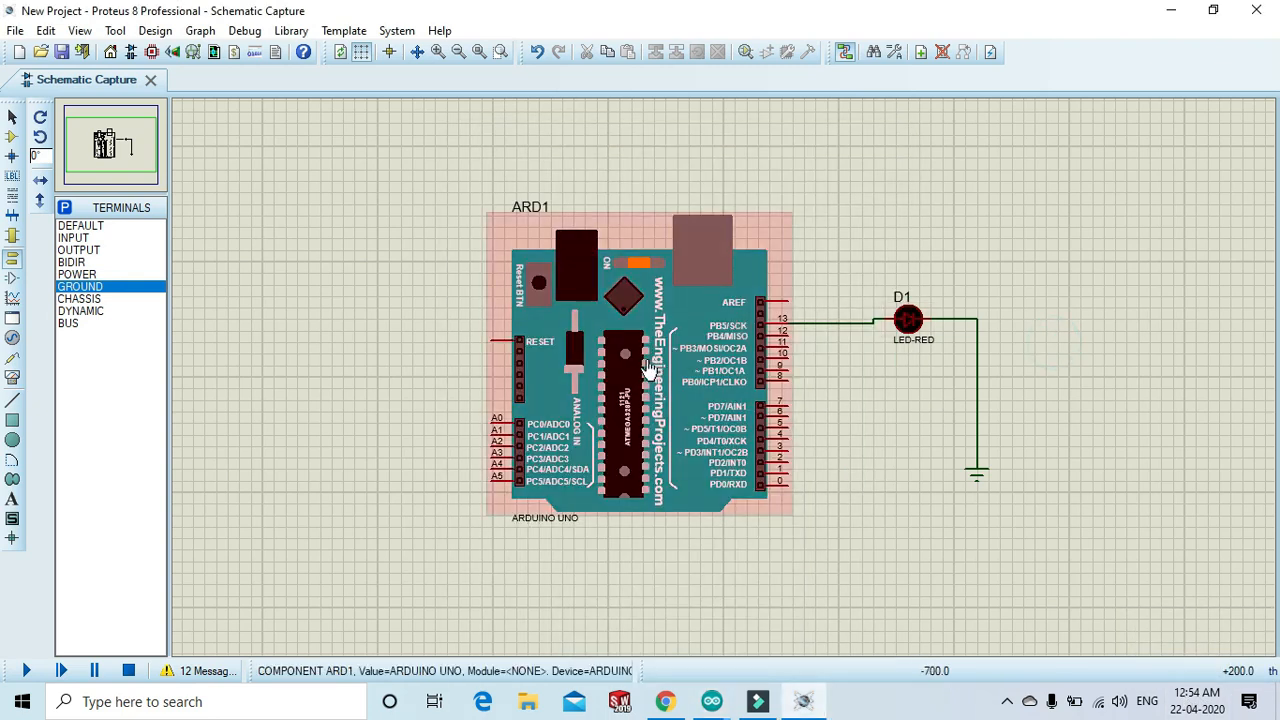
{"action": "double_click", "coordinate": [640, 368]}
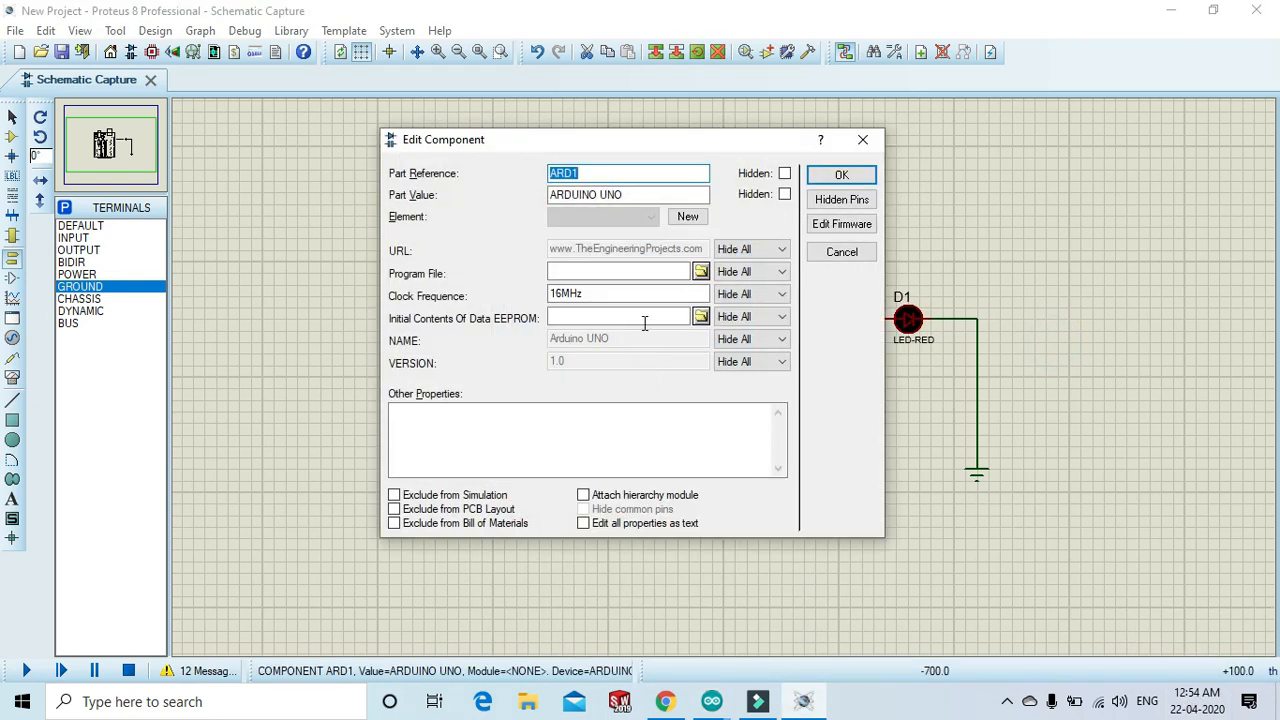
{"action": "left_click", "coordinate": [700, 272]}
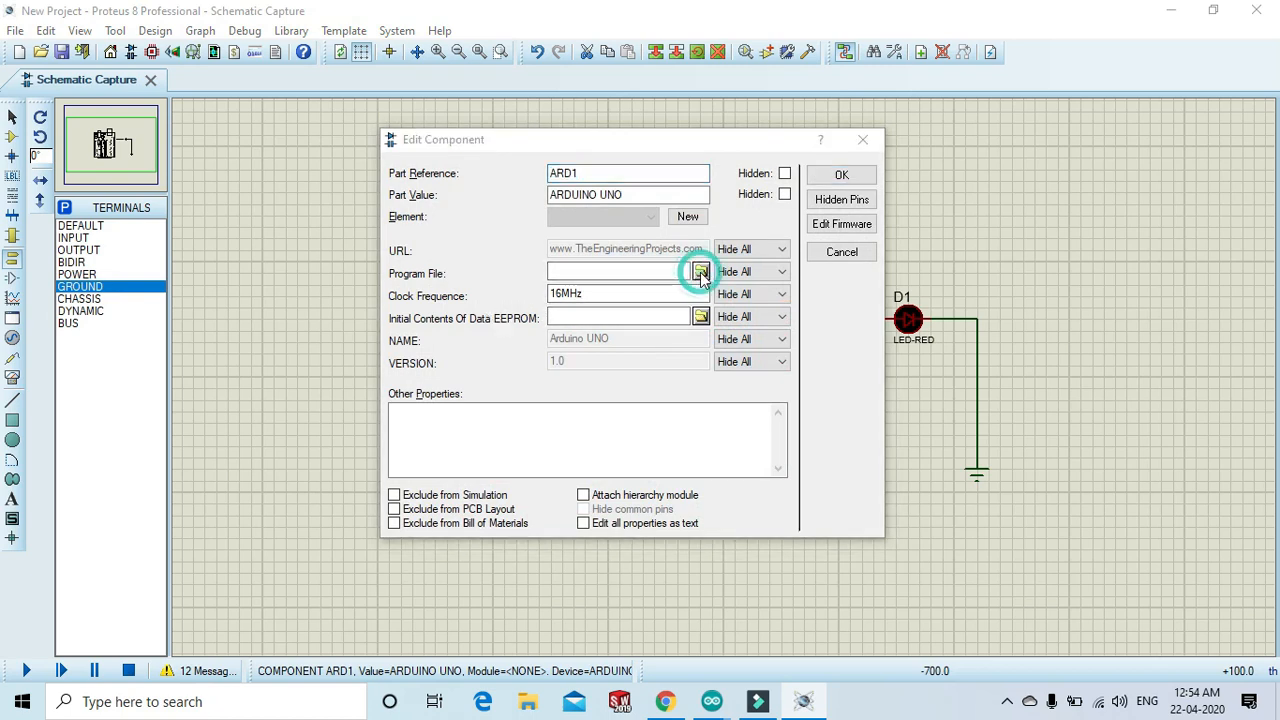
{"action": "left_click", "coordinate": [698, 272]}
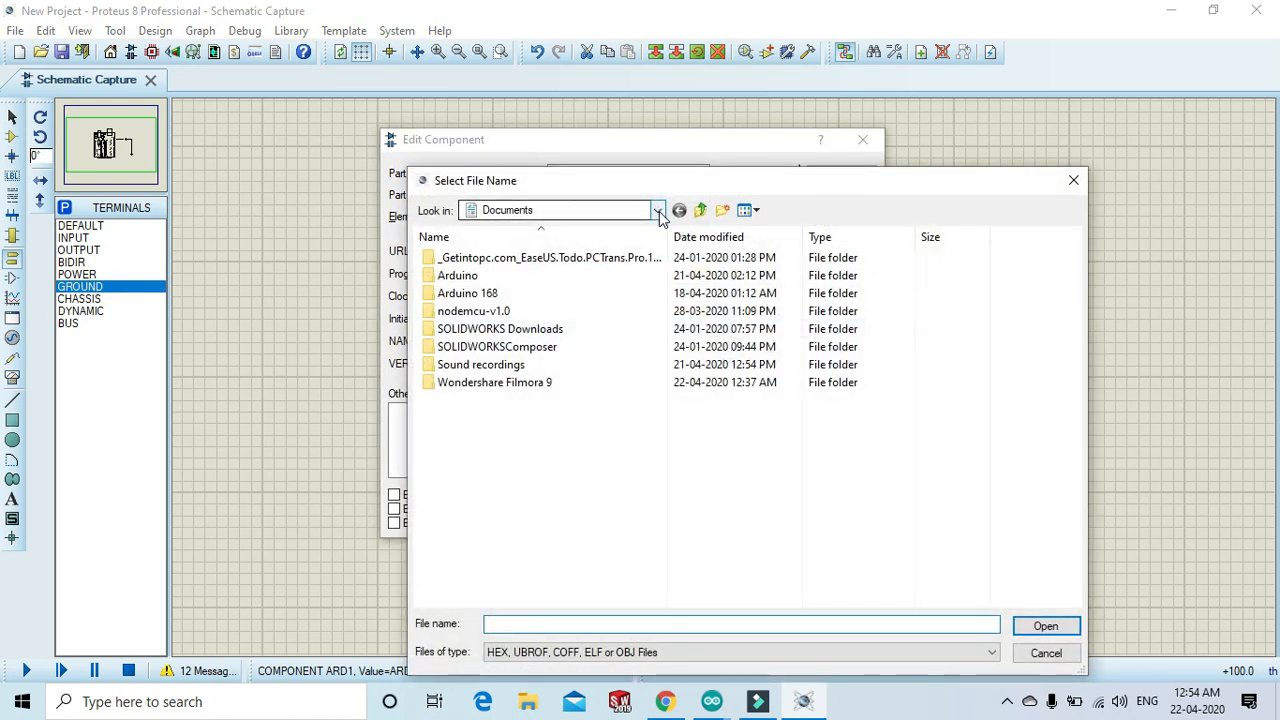
Navigate through the home and application data folders into Temp > arduino_build_467638 for led_1.ino.hex.
{"action": "left_click", "coordinate": [656, 210]}
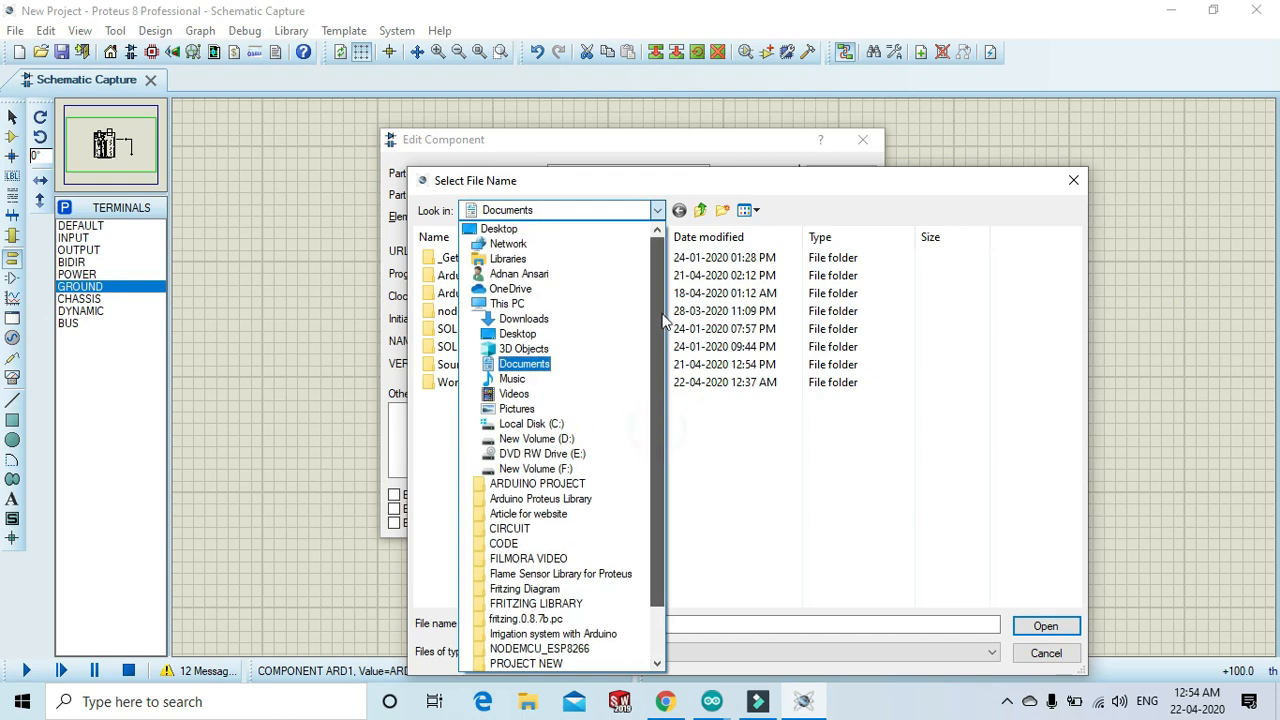
{"action": "left_click", "coordinate": [518, 272]}
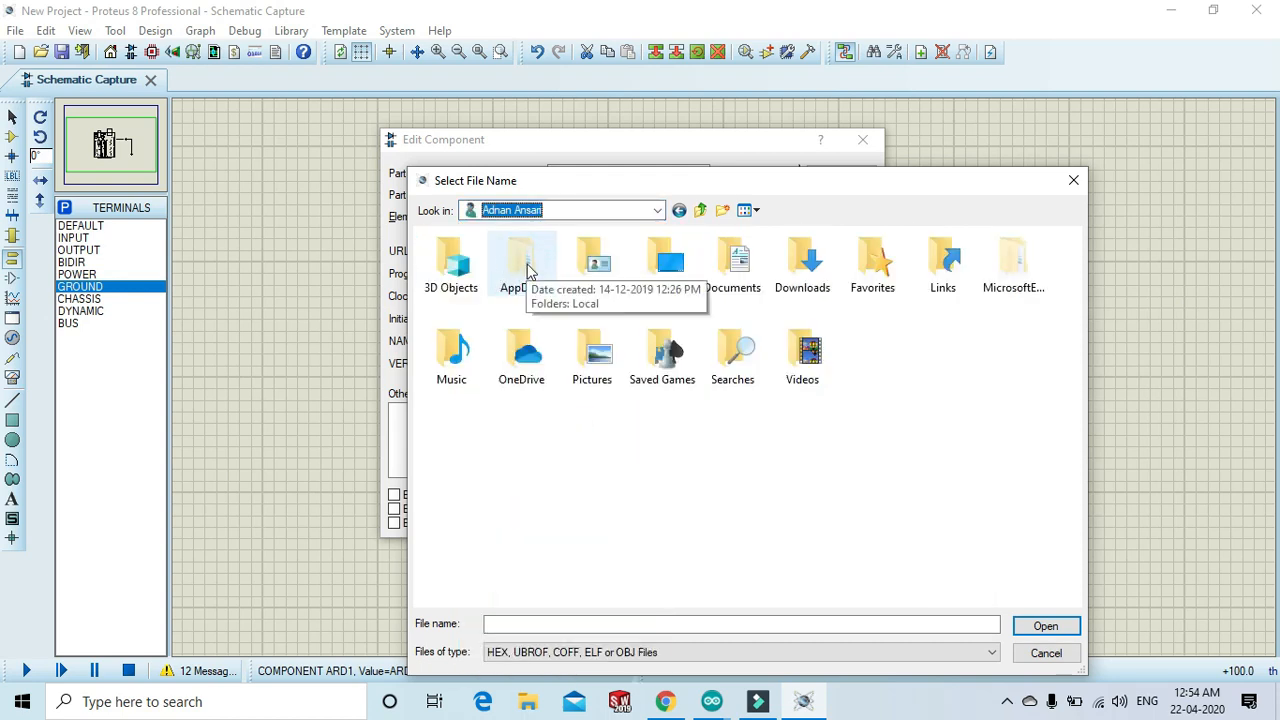
{"action": "double_click", "coordinate": [524, 260]}
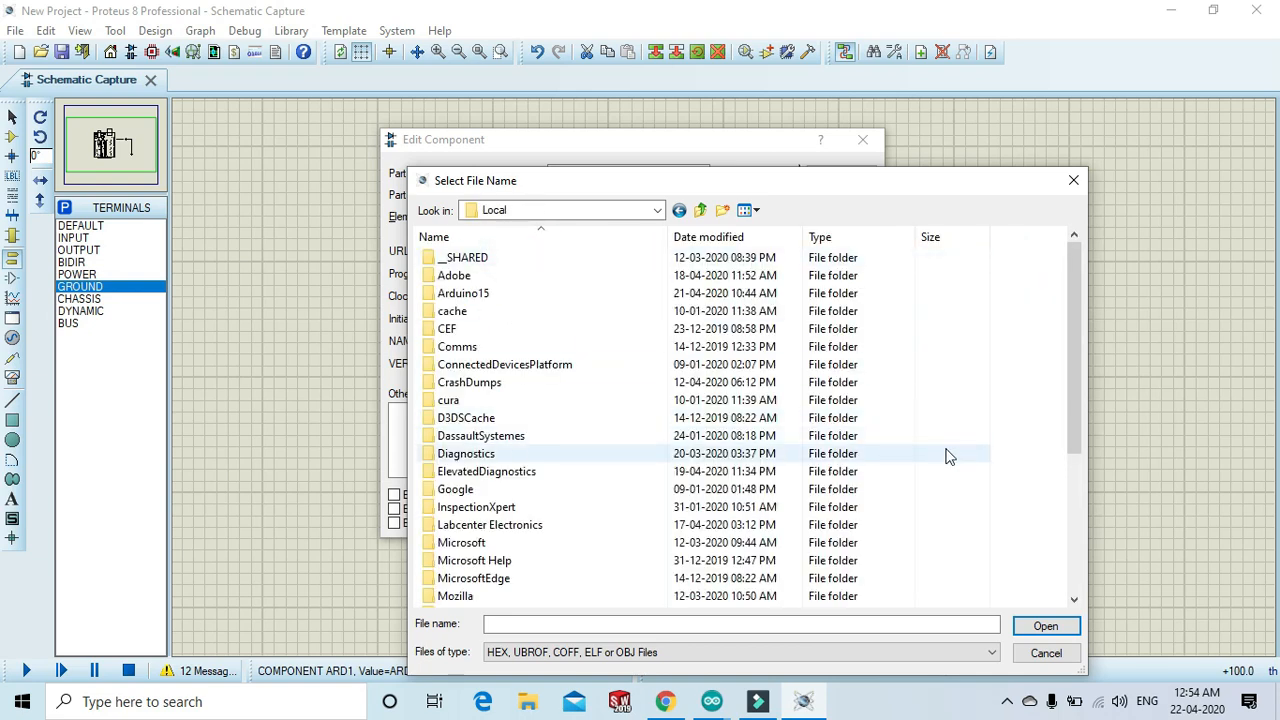
{"action": "scroll", "scroll_direction": "down", "scroll_amount": 3}
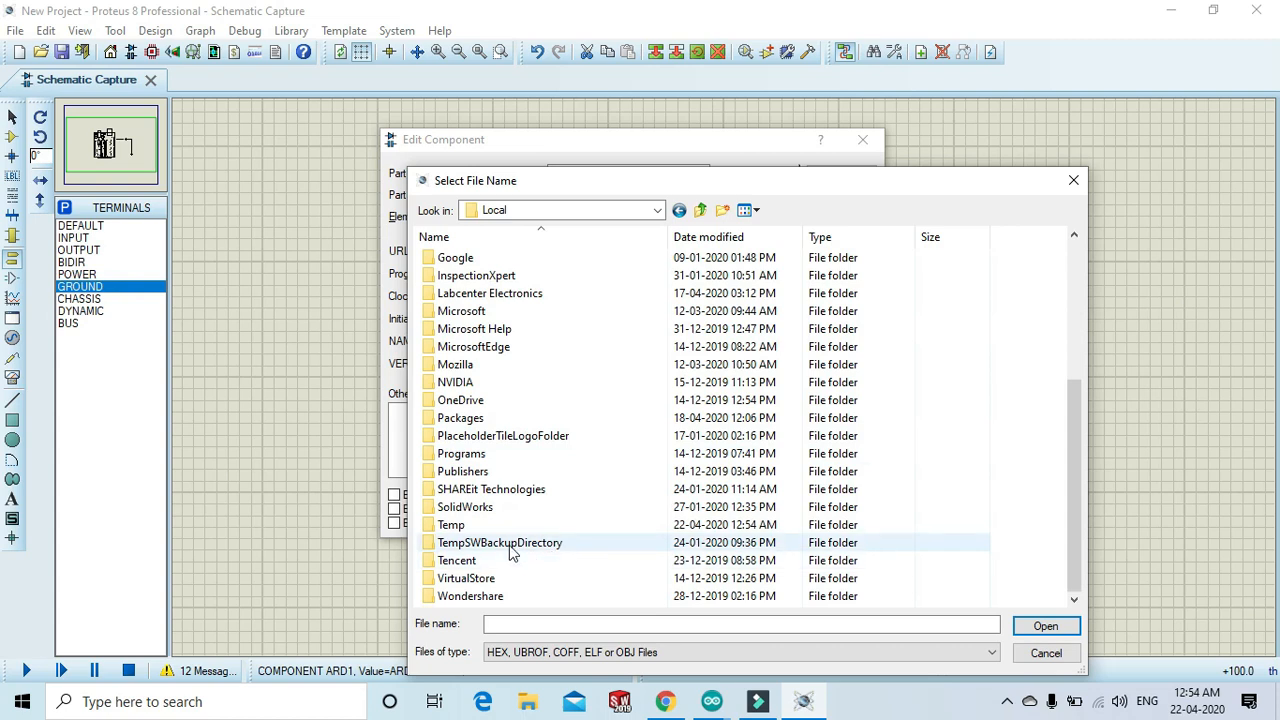
{"action": "double_click", "coordinate": [452, 524]}
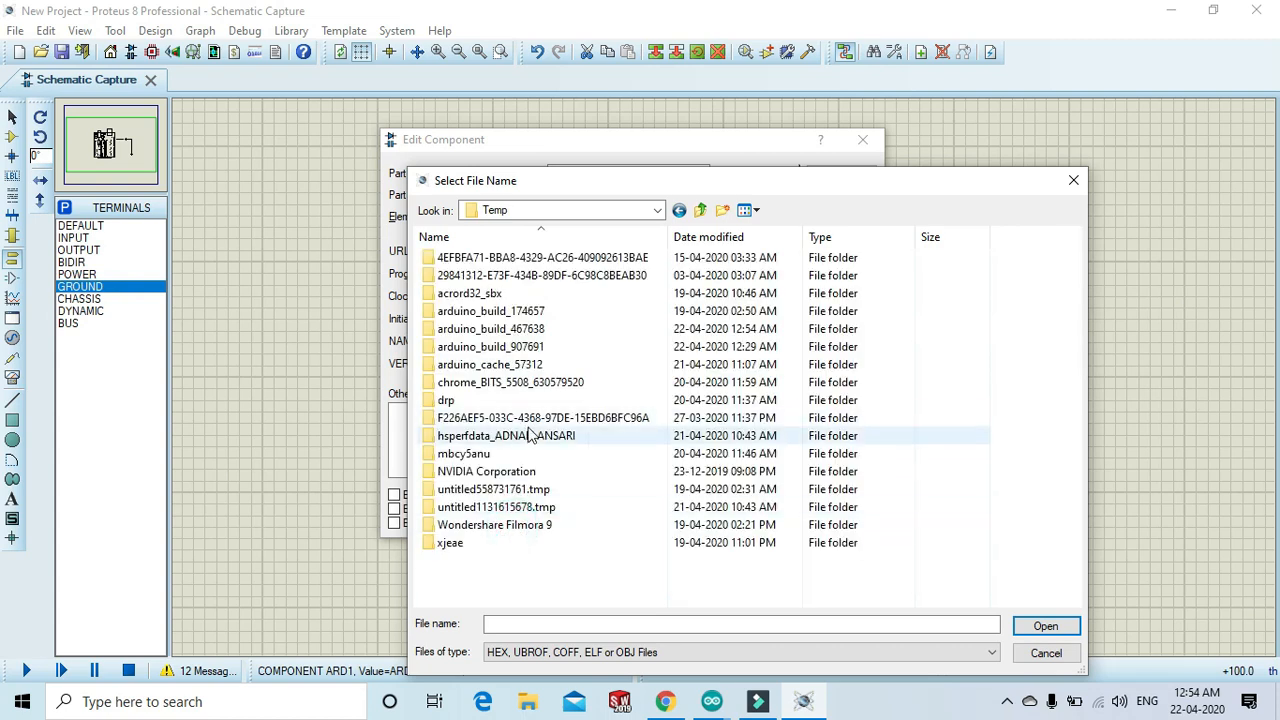
{"action": "mouse_move", "coordinate": [640, 386]}
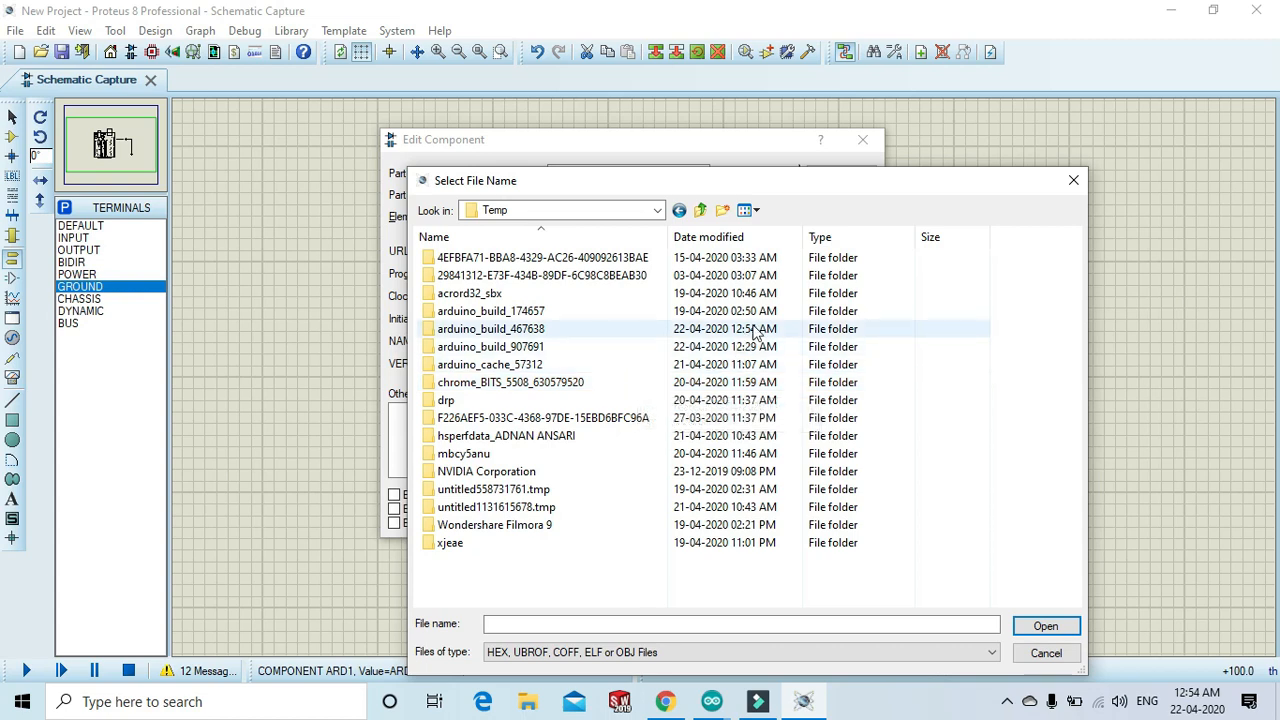
{"action": "mouse_move", "coordinate": [738, 336]}
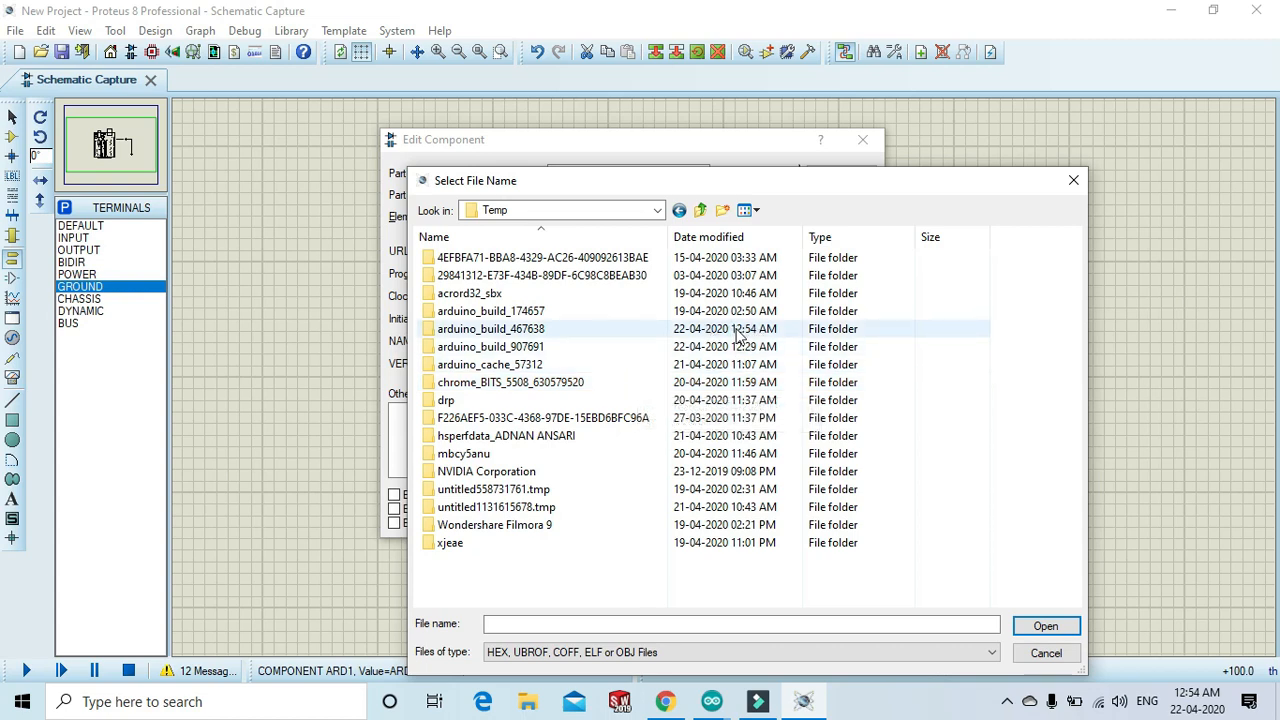
{"action": "double_click", "coordinate": [492, 328]}
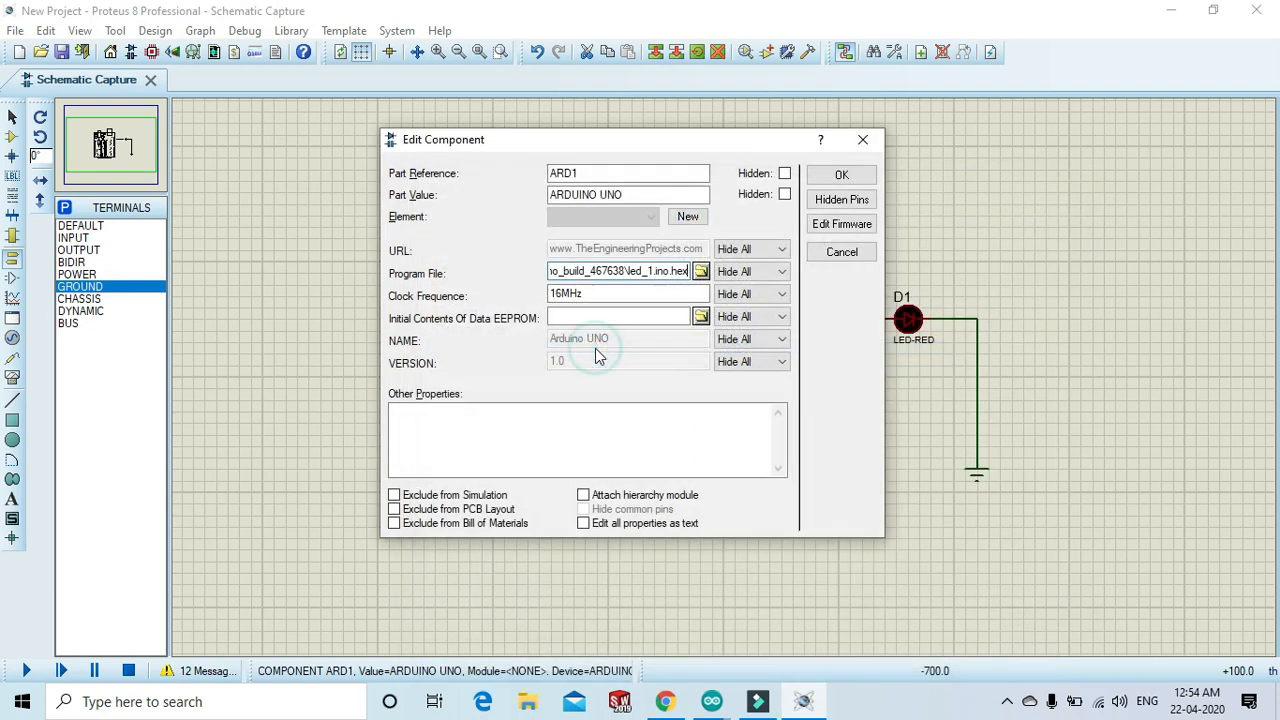
Apply the firmware to ARD1, then run and stop a test simulation of the single-LED circuit.
{"action": "left_click", "coordinate": [840, 174]}
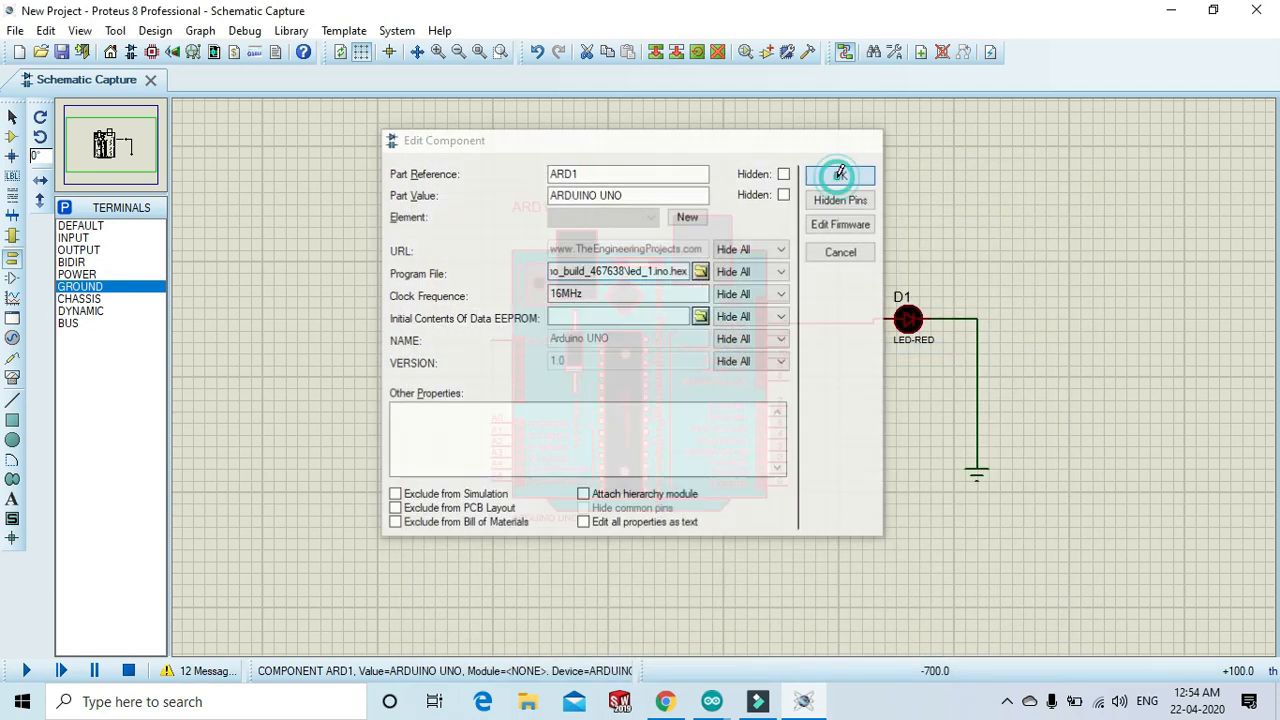
{"action": "left_click", "coordinate": [840, 174]}
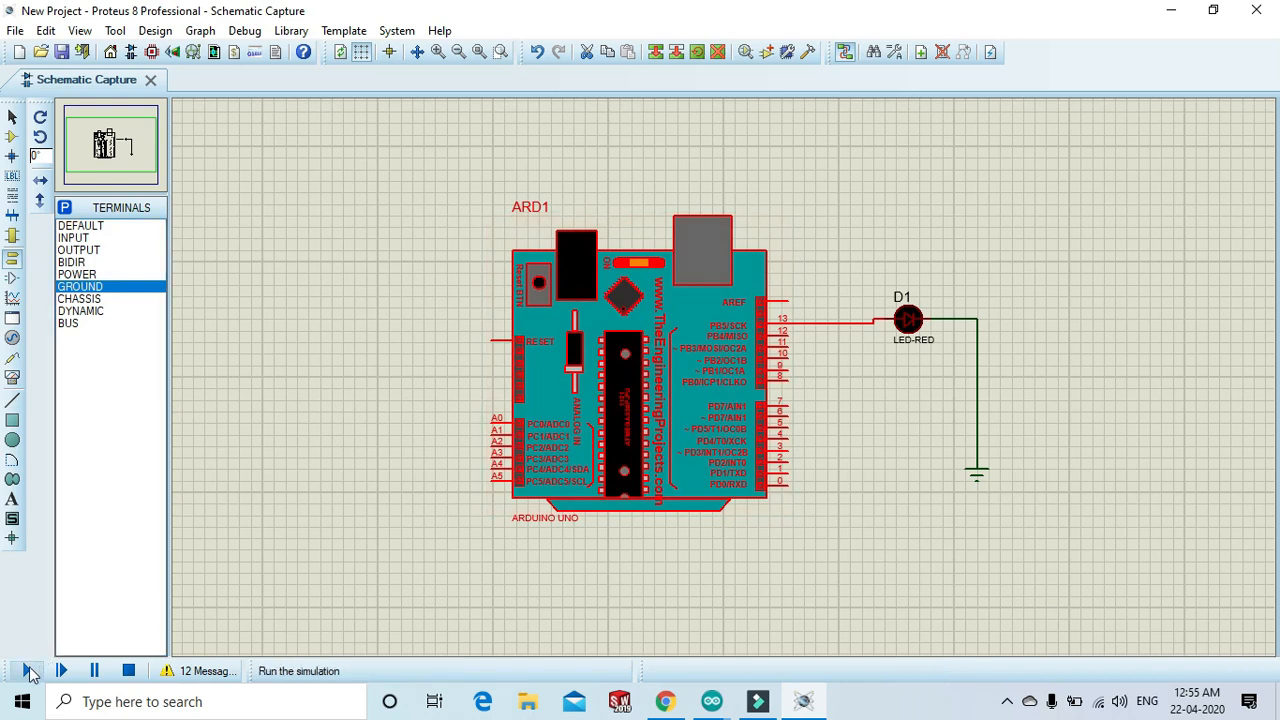
{"action": "left_click", "coordinate": [20, 672]}
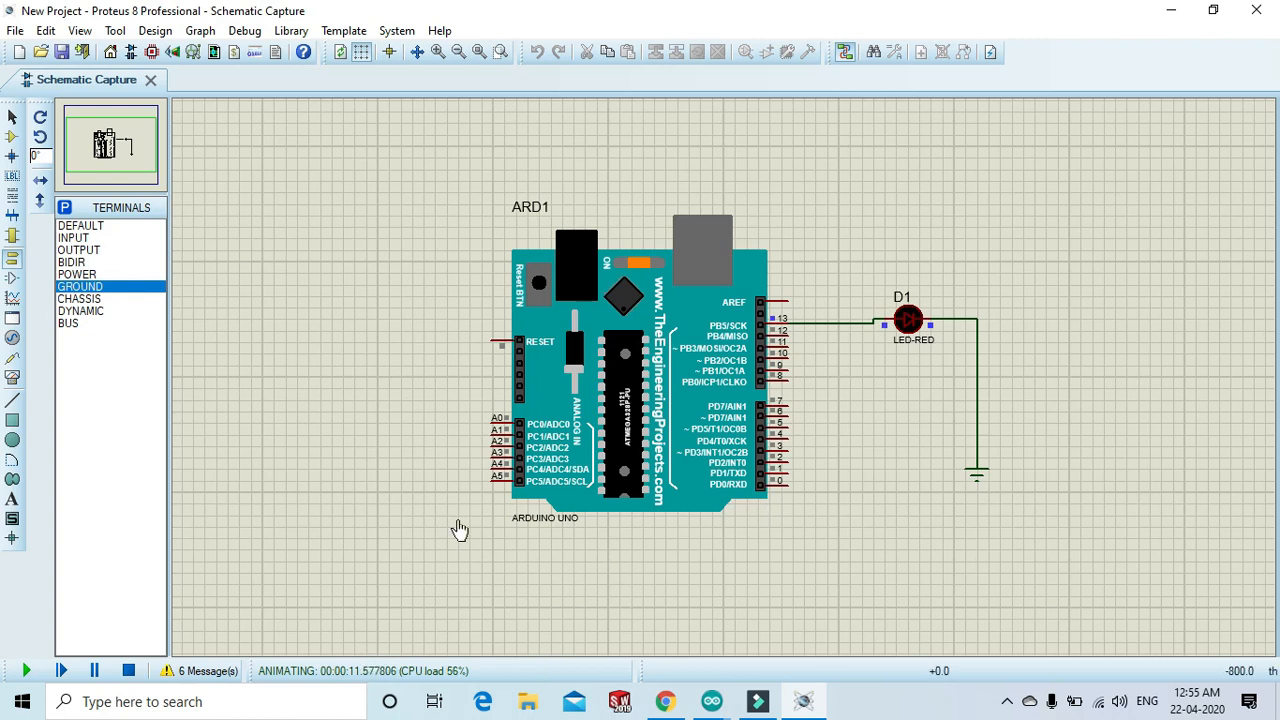
{"action": "left_click", "coordinate": [128, 670]}
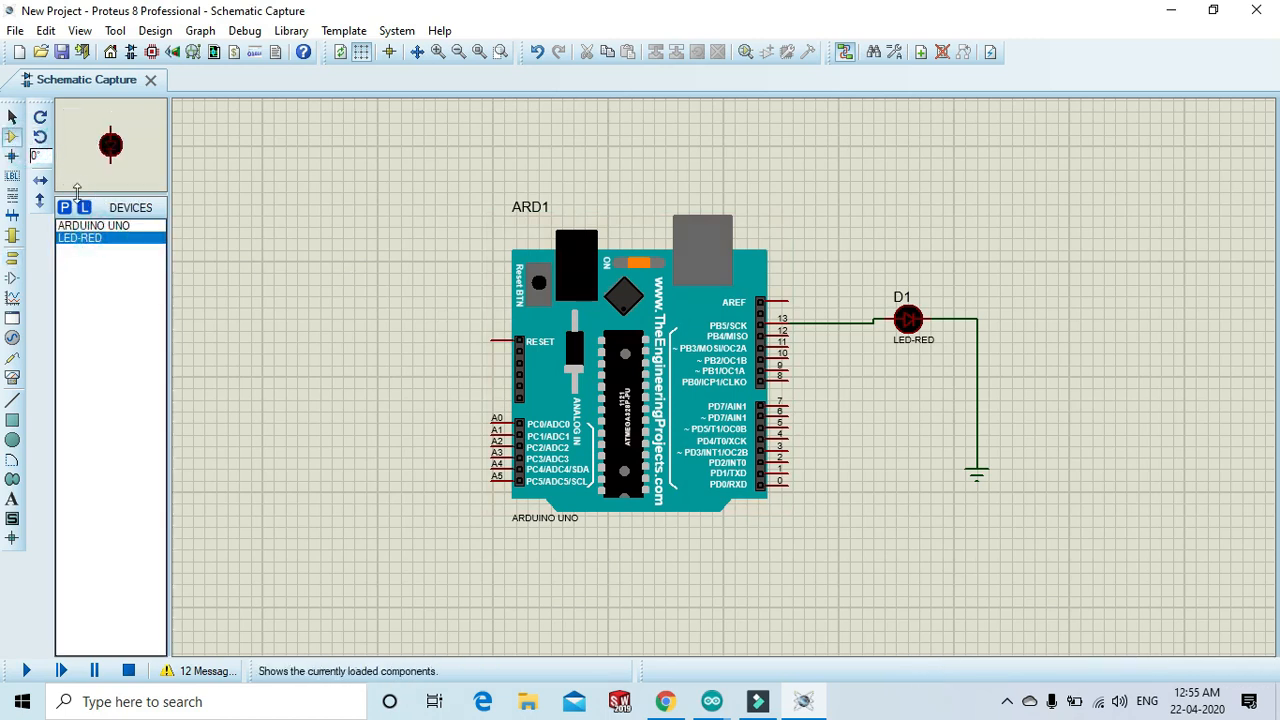
Place another red LED on the sheet beside D1 for the extra Arduino pins.
{"action": "left_click", "coordinate": [40, 132]}
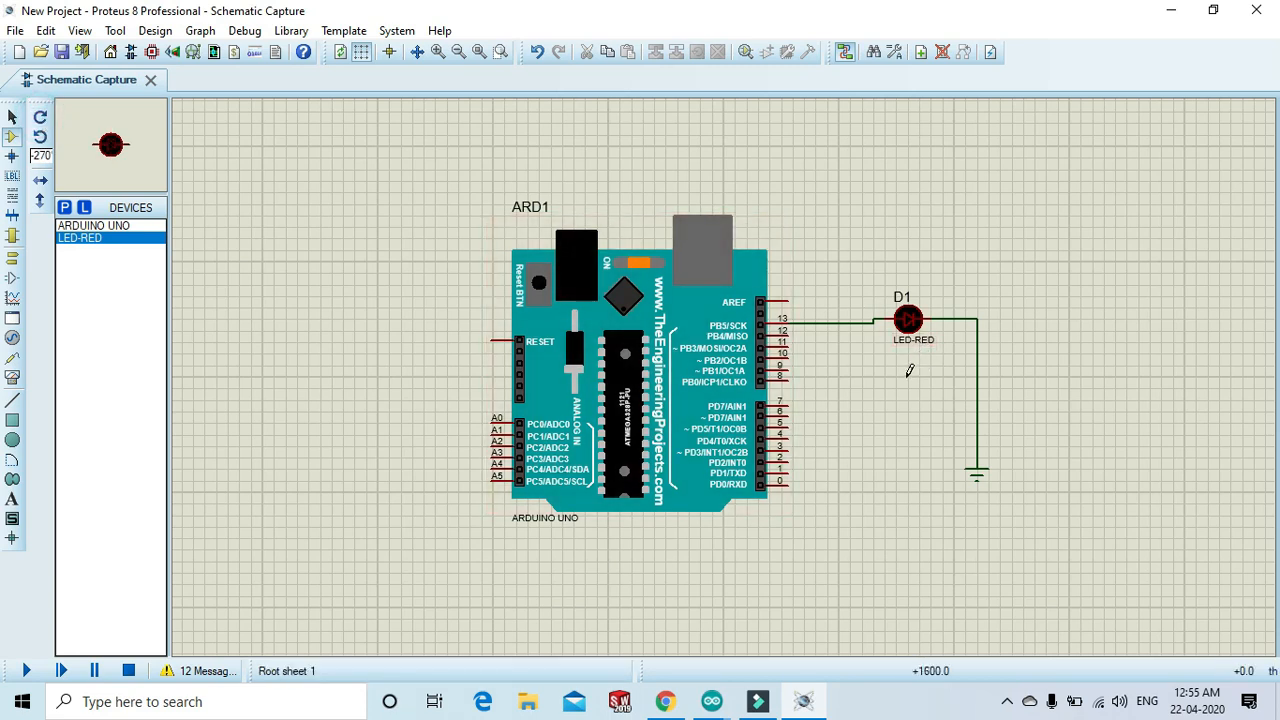
{"action": "left_click", "coordinate": [908, 376]}
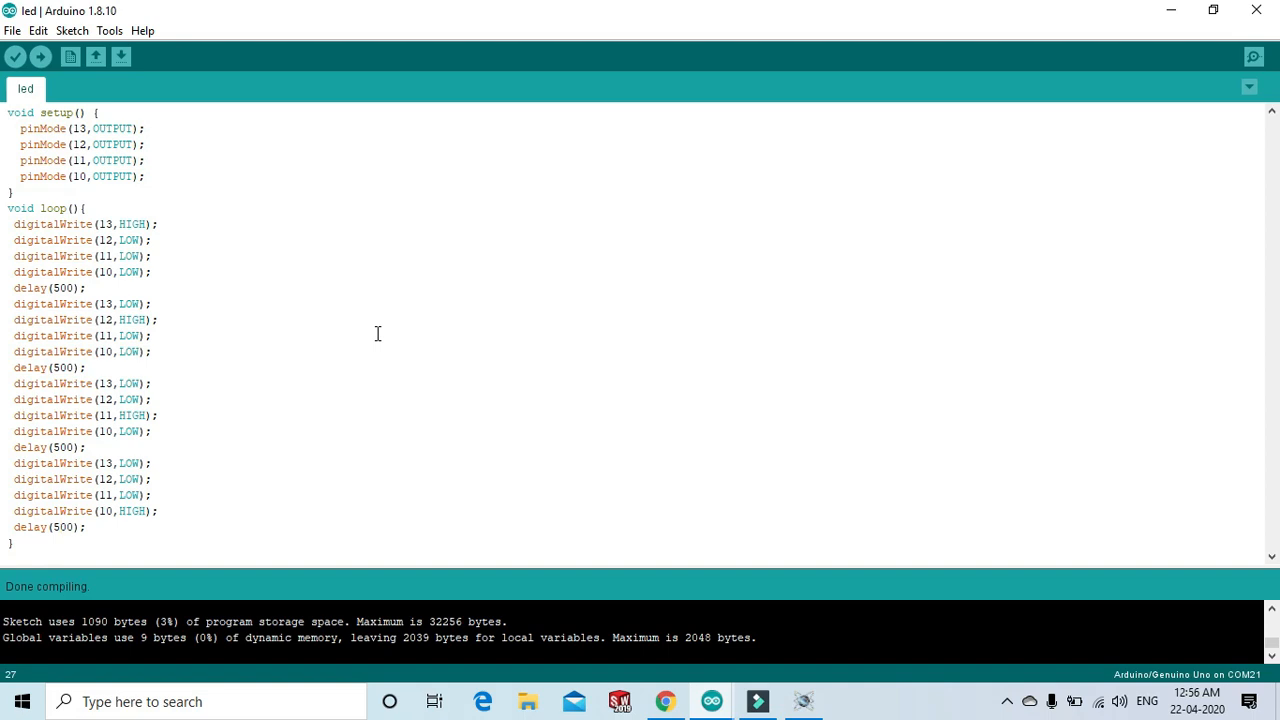
{"action": "mouse_move", "coordinate": [120, 256]}
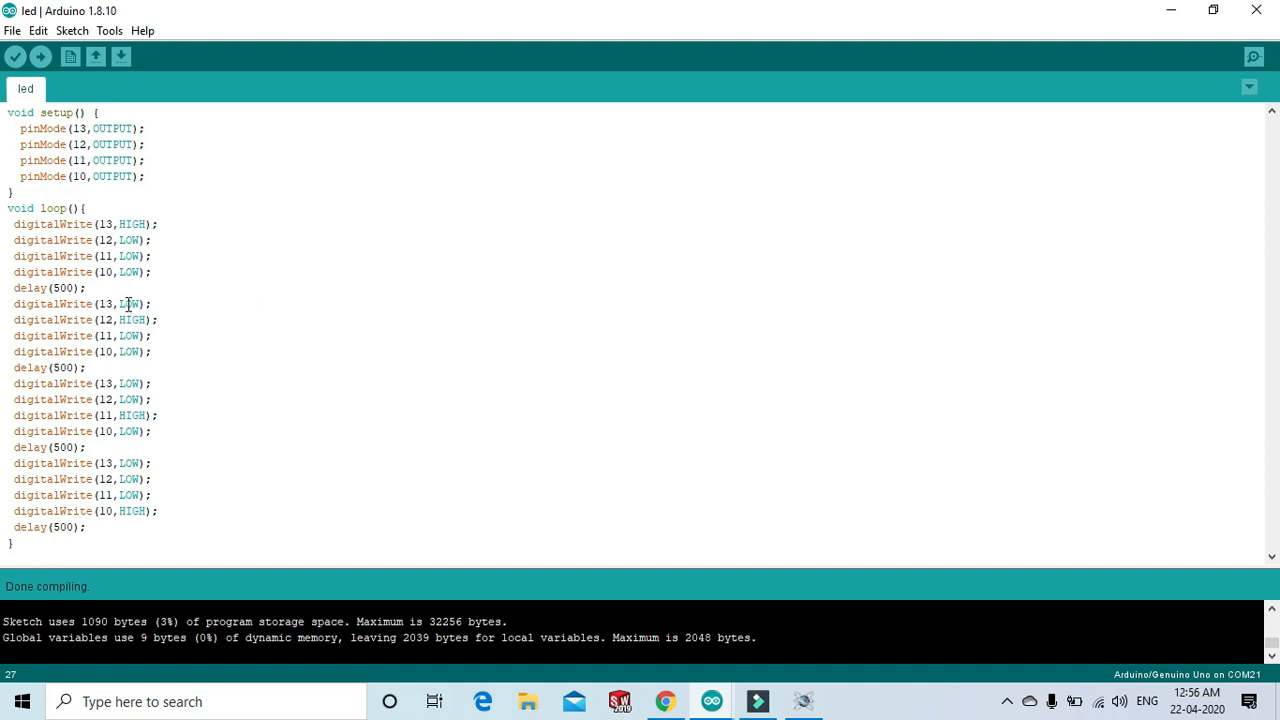
{"action": "mouse_move", "coordinate": [90, 384]}
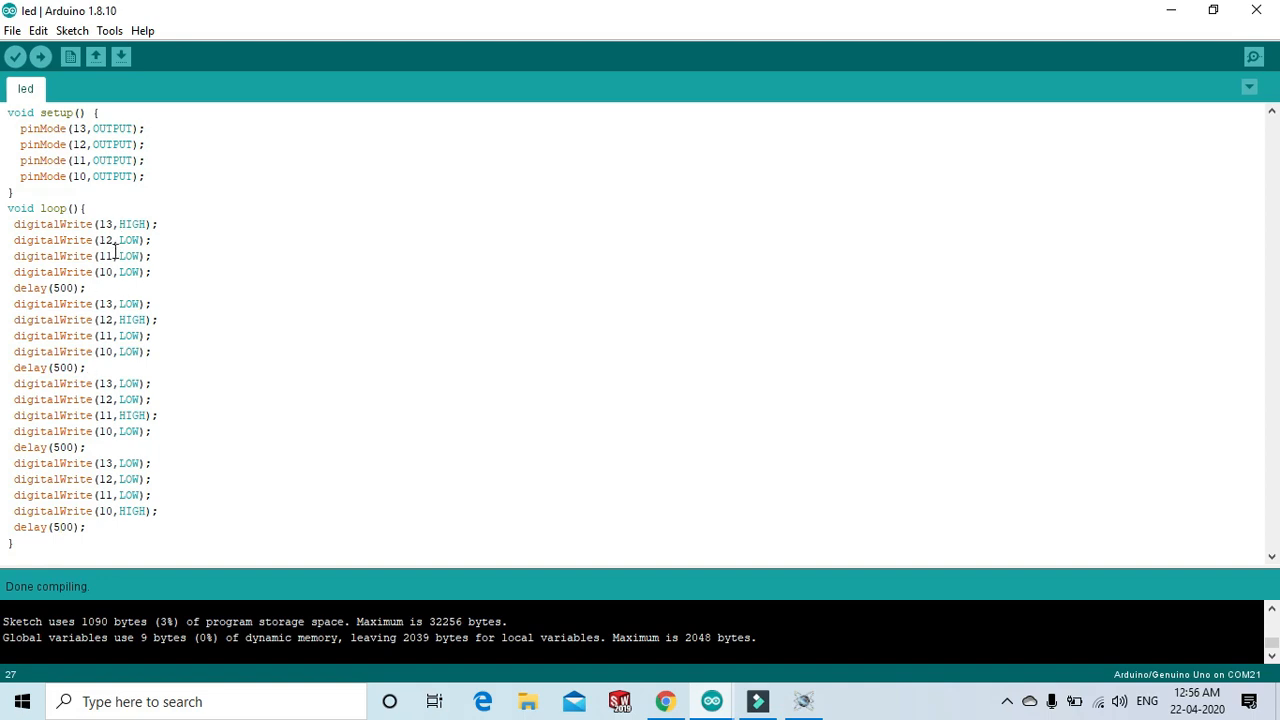
{"action": "mouse_move", "coordinate": [112, 272]}
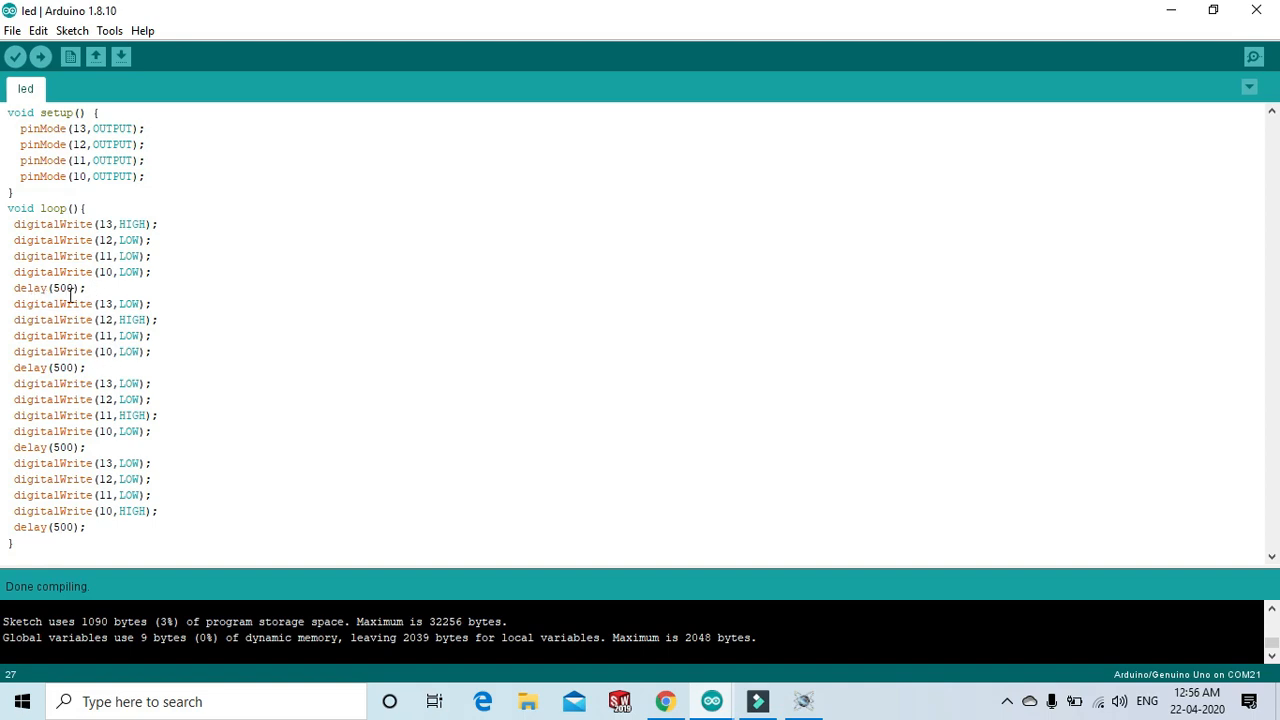
{"action": "mouse_move", "coordinate": [16, 58]}
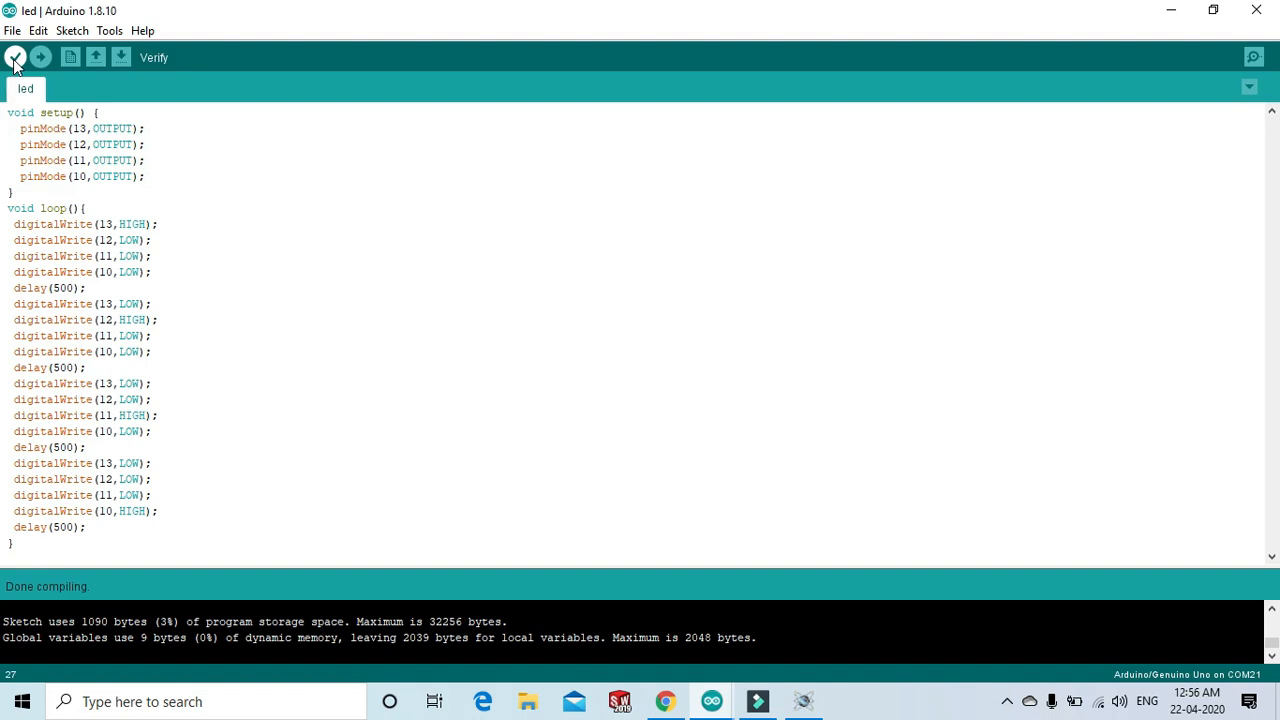
Verify the four-LED sequencing sketch for pins 13–10, then return to the schematic.
{"action": "left_click", "coordinate": [16, 58]}
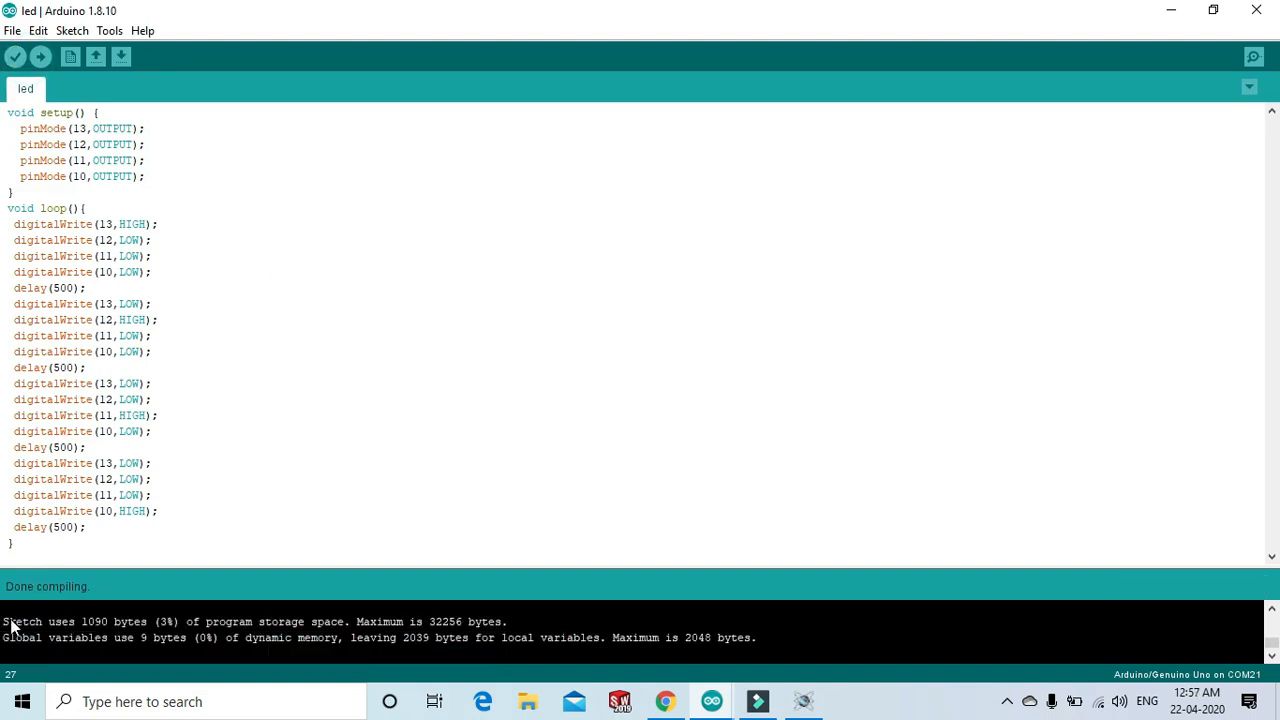
{"action": "left_click", "coordinate": [1196, 700]}
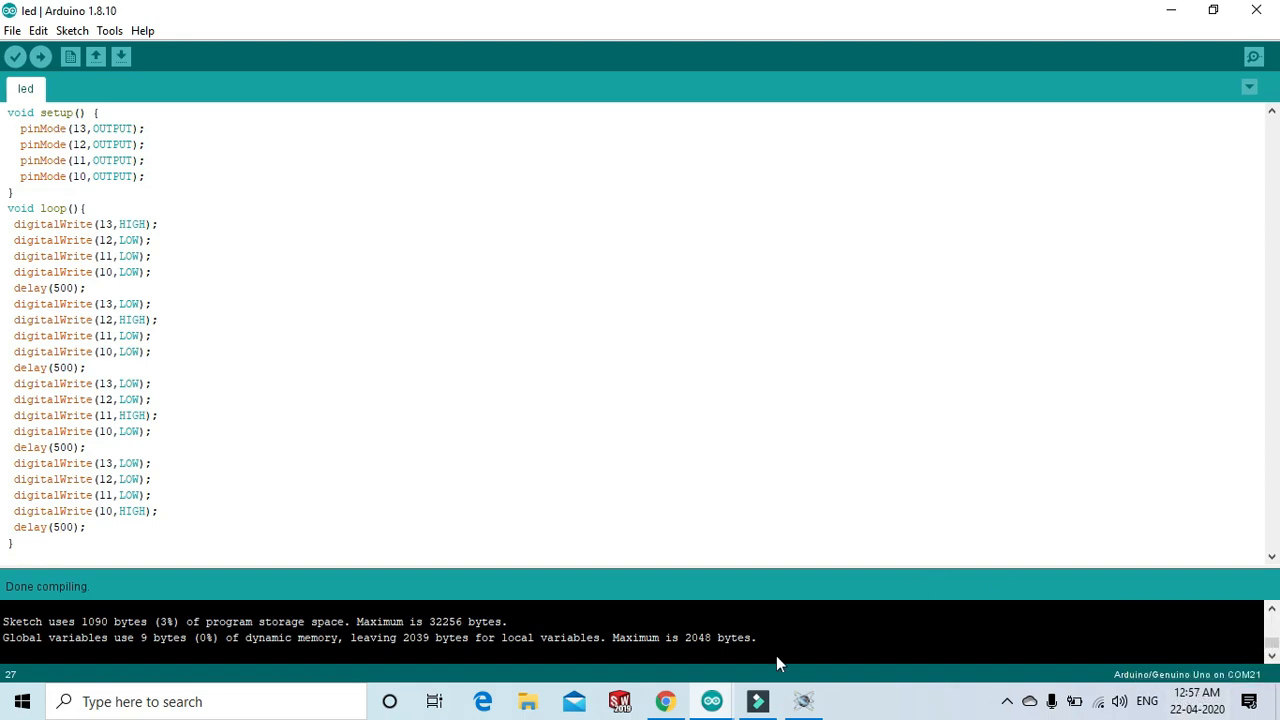
{"action": "mouse_move", "coordinate": [768, 704]}
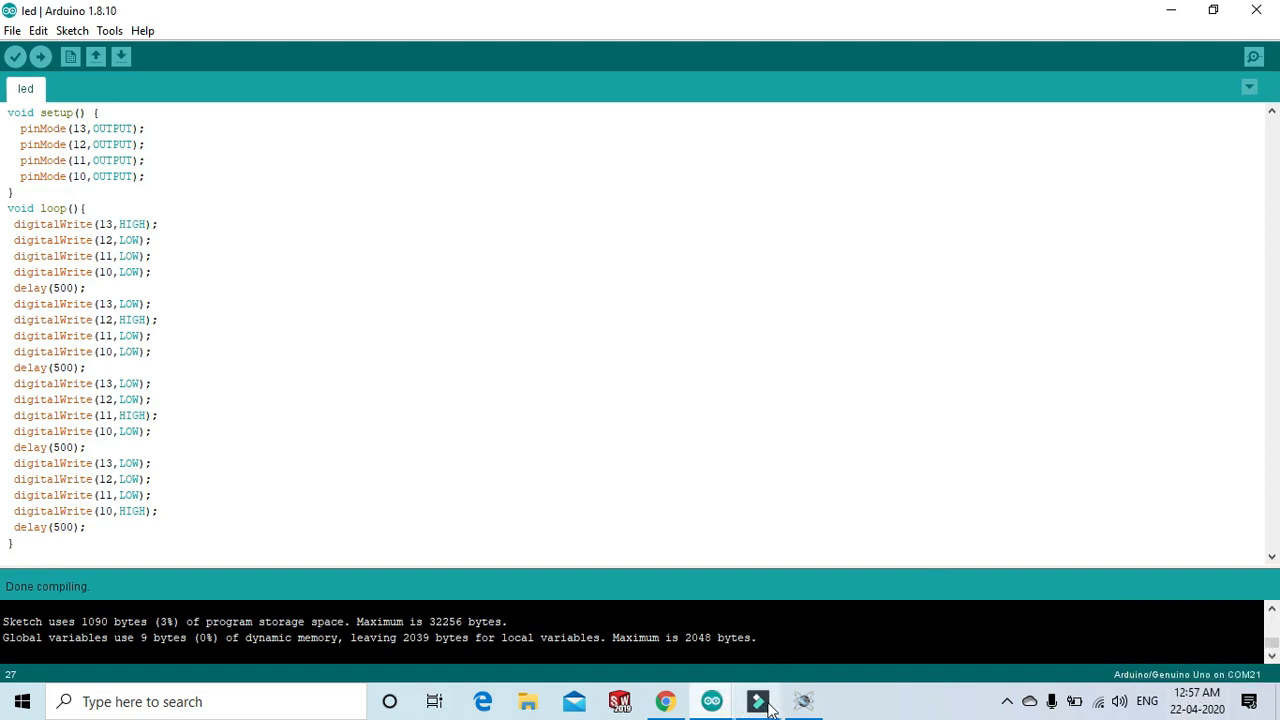
Bring up ARD1's properties on the schematic and browse for a new Program File.
{"action": "left_click", "coordinate": [808, 704]}
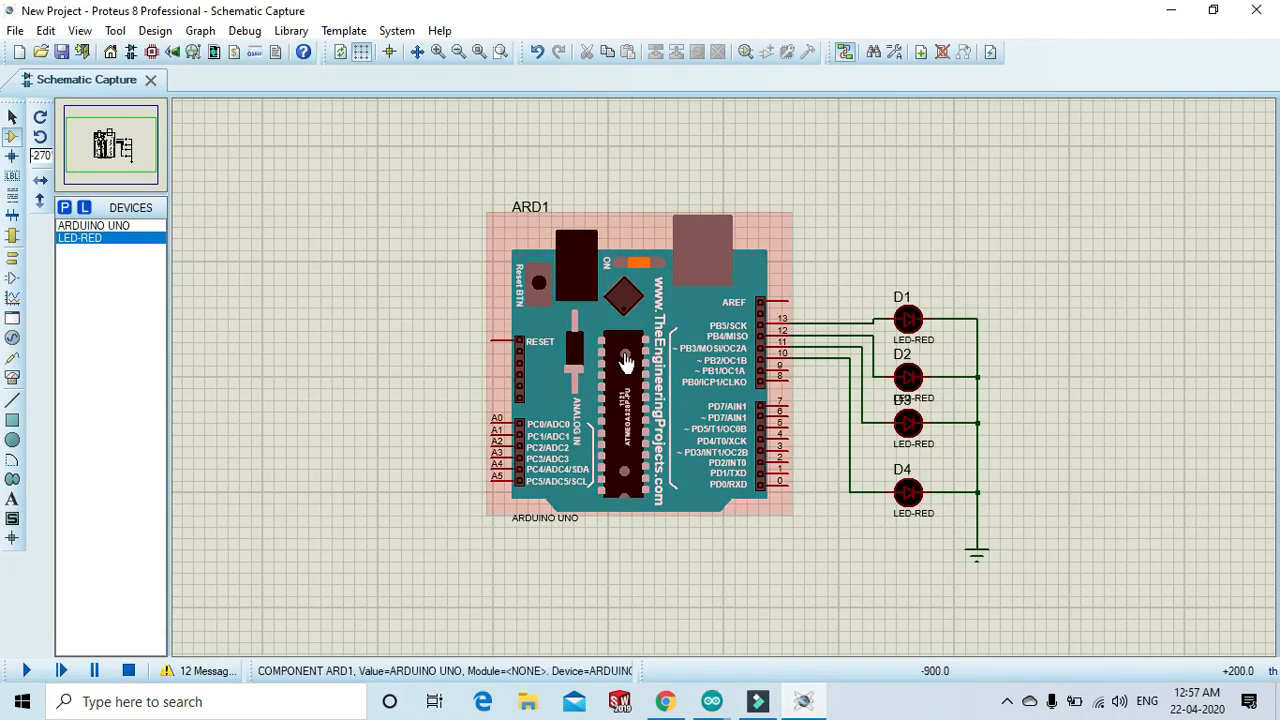
{"action": "double_click", "coordinate": [624, 360]}
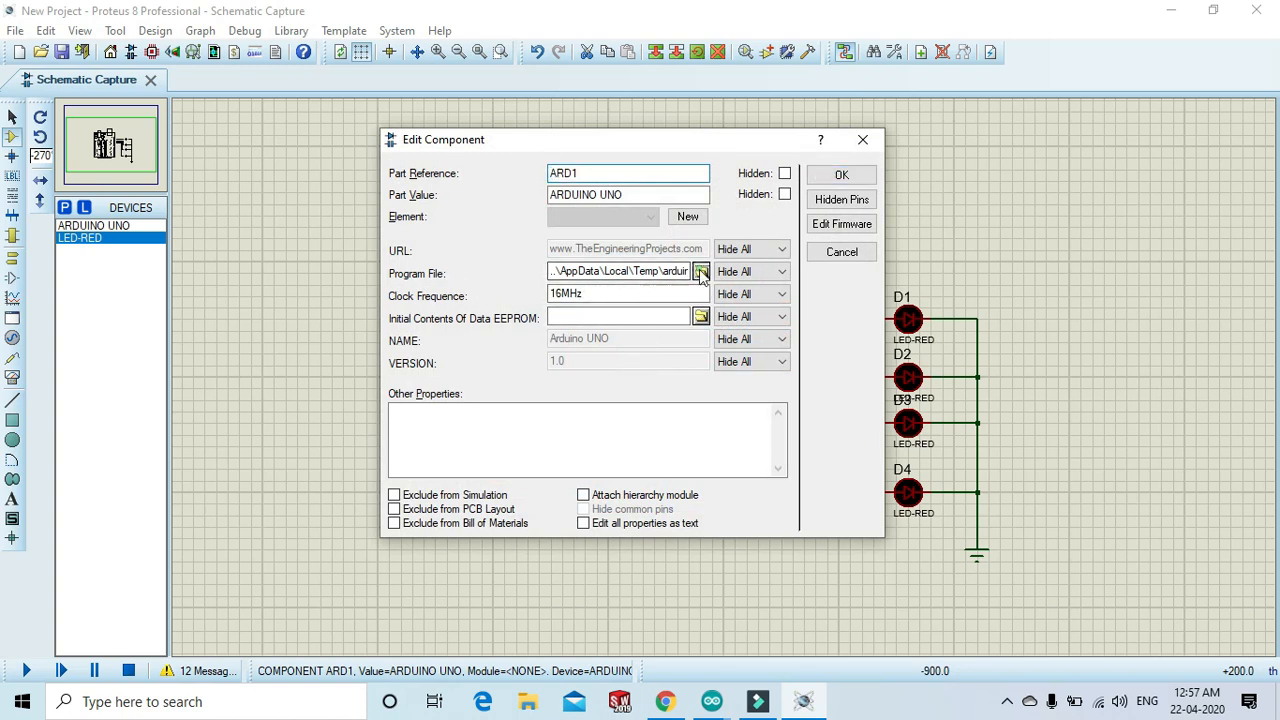
{"action": "left_click", "coordinate": [700, 272]}
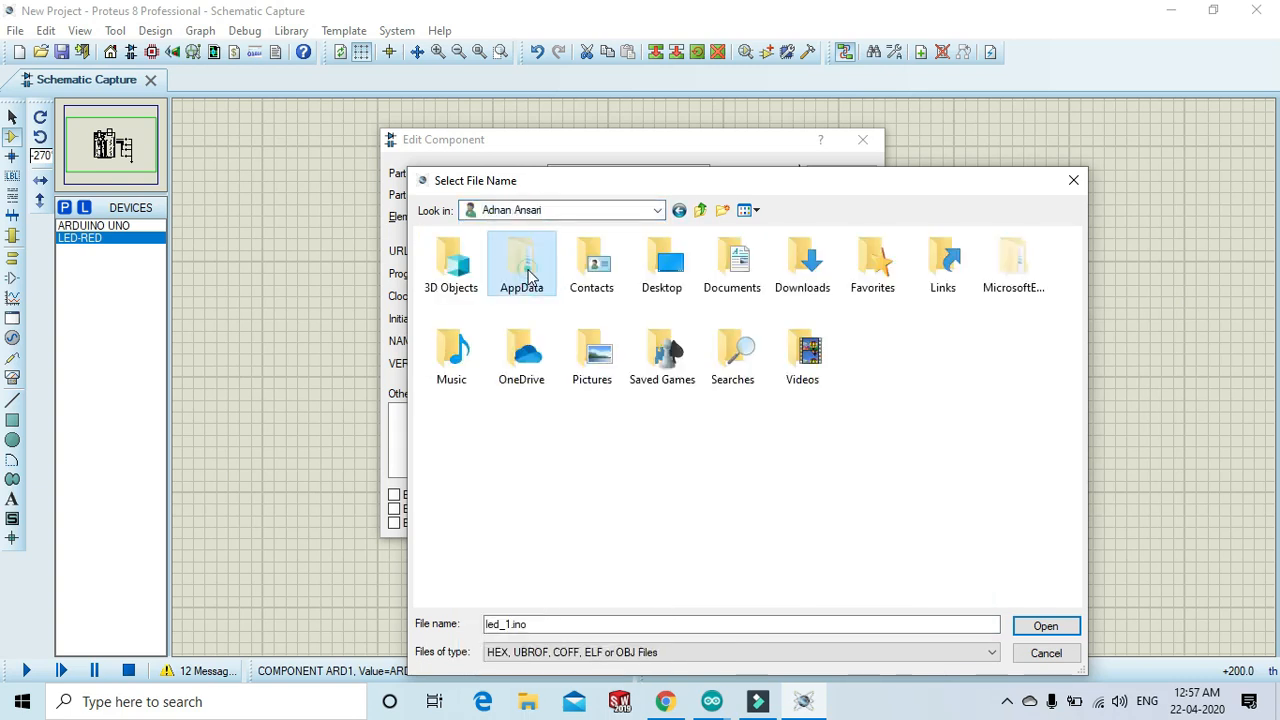
Point the Program File to led.ino.hex in AppData > Local > Temp > arduino_build_907691.
{"action": "double_click", "coordinate": [520, 264]}
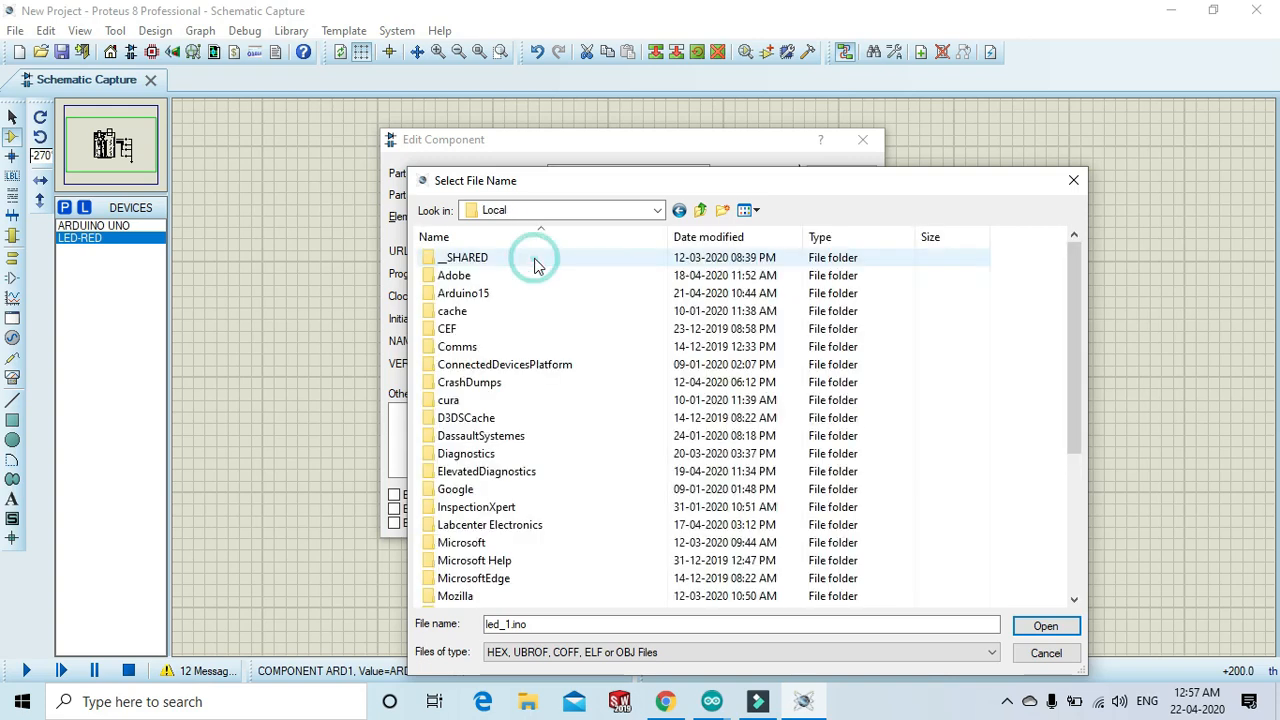
{"action": "scroll", "scroll_direction": "down", "scroll_amount": 3}
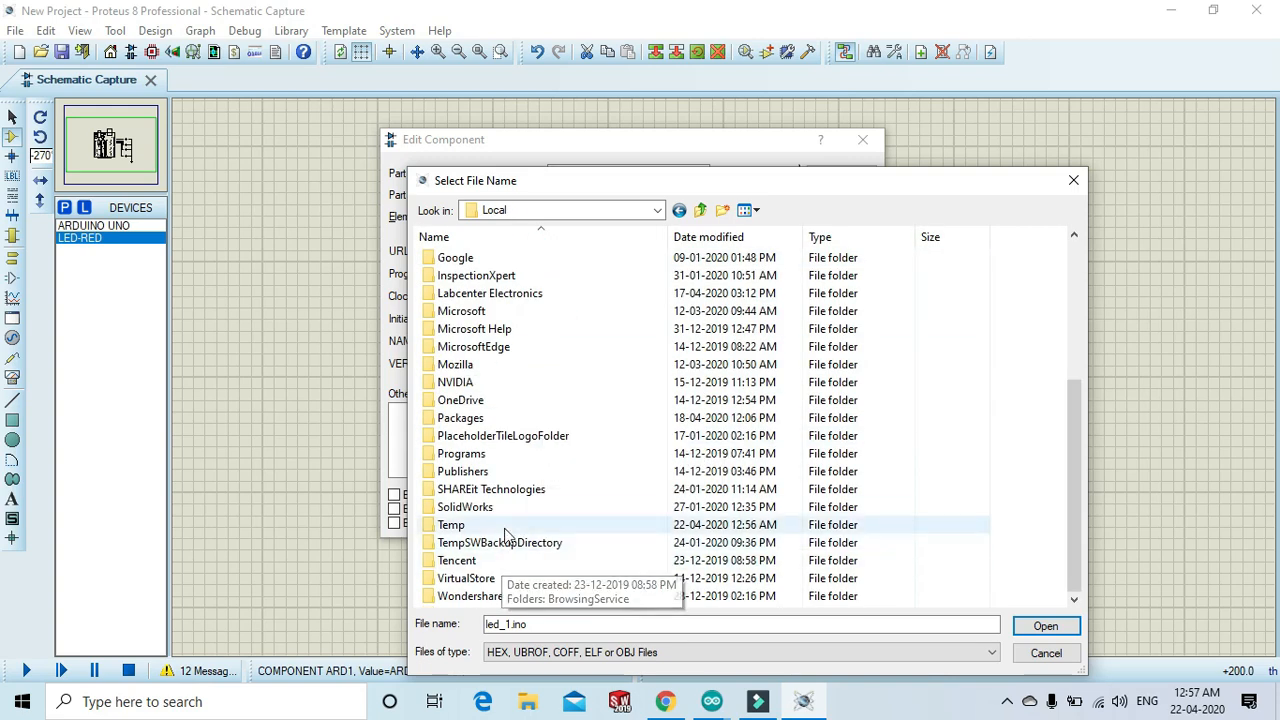
{"action": "double_click", "coordinate": [448, 524]}
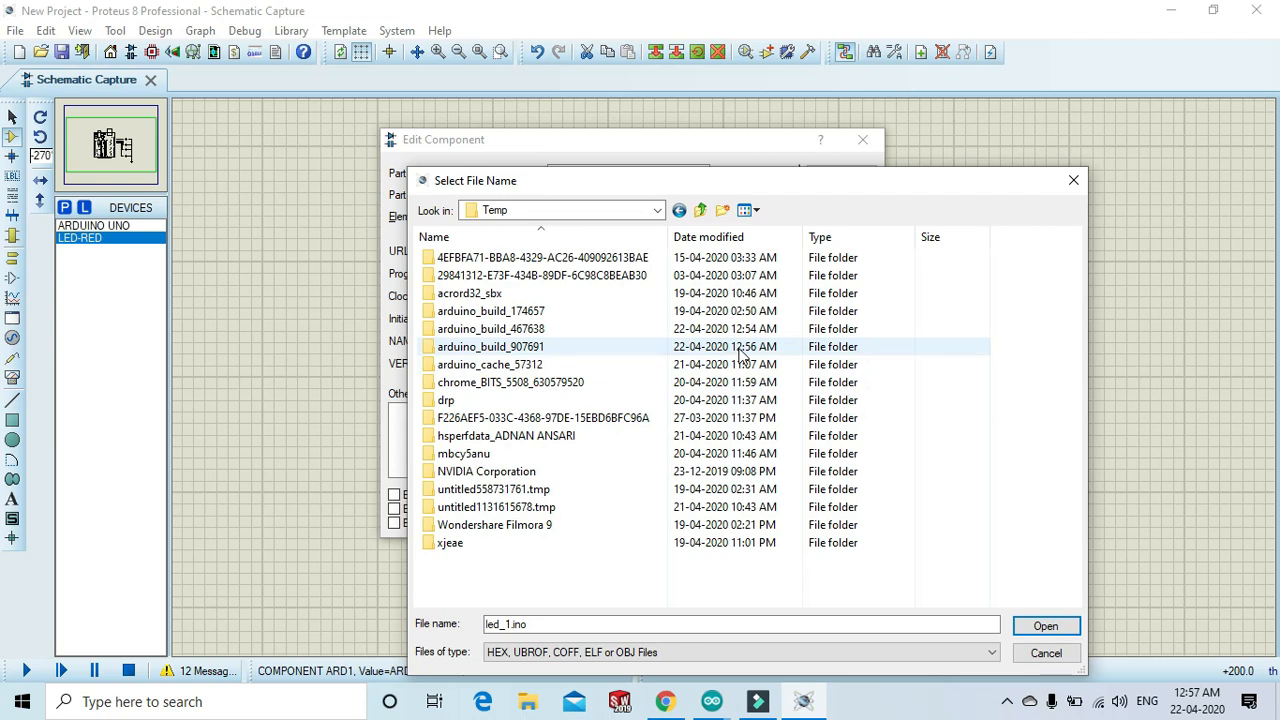
{"action": "double_click", "coordinate": [492, 346]}
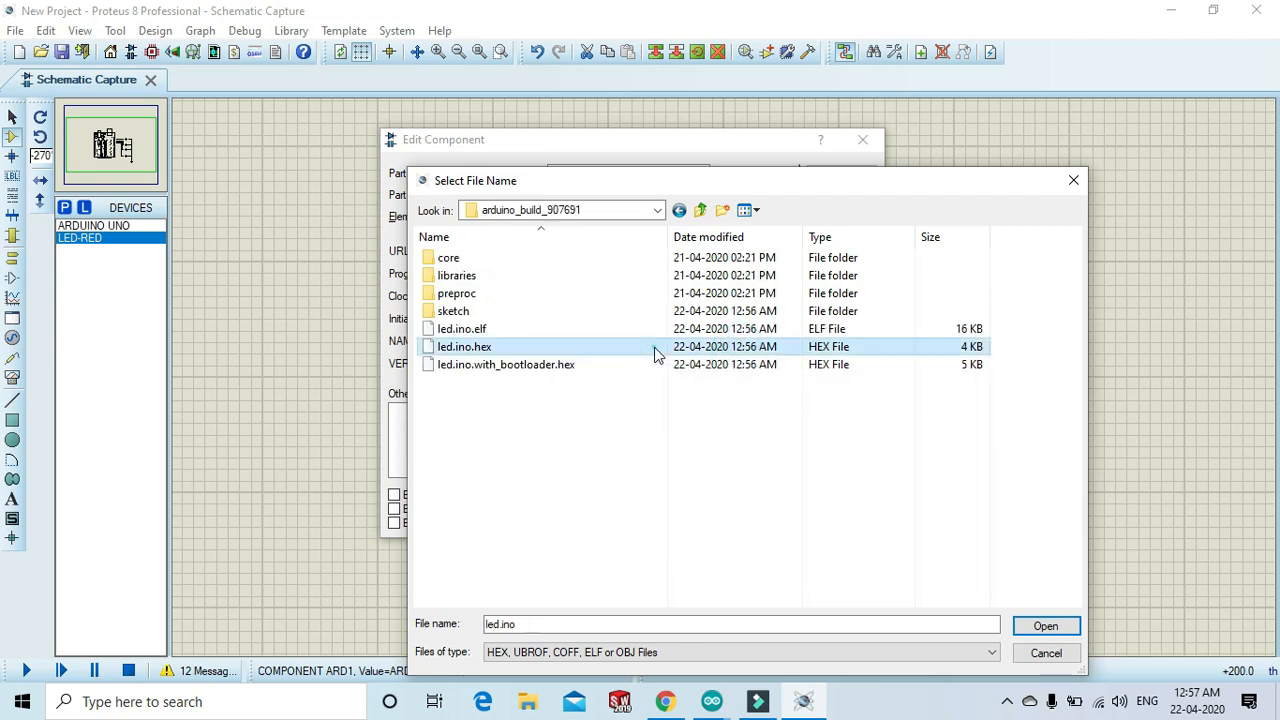
{"action": "left_click", "coordinate": [1046, 624]}
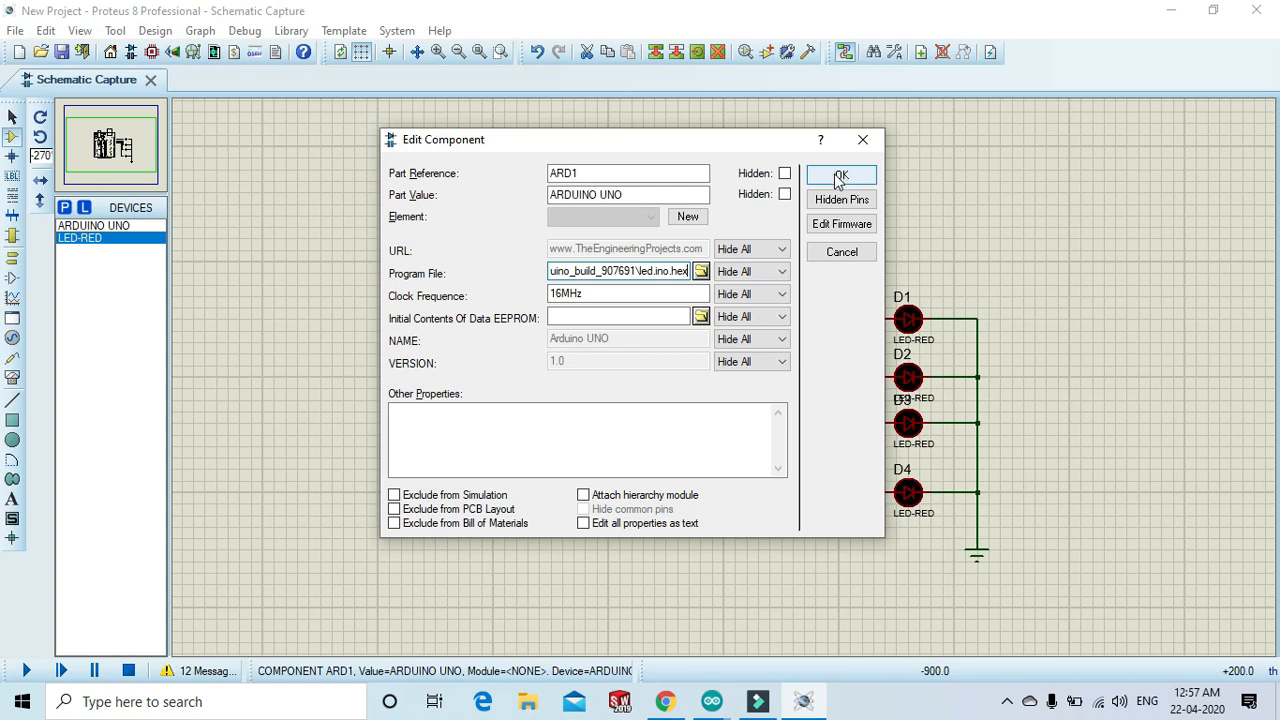
Apply the new firmware to ARD1 and run the four-LED simulation.
{"action": "left_click", "coordinate": [840, 176]}
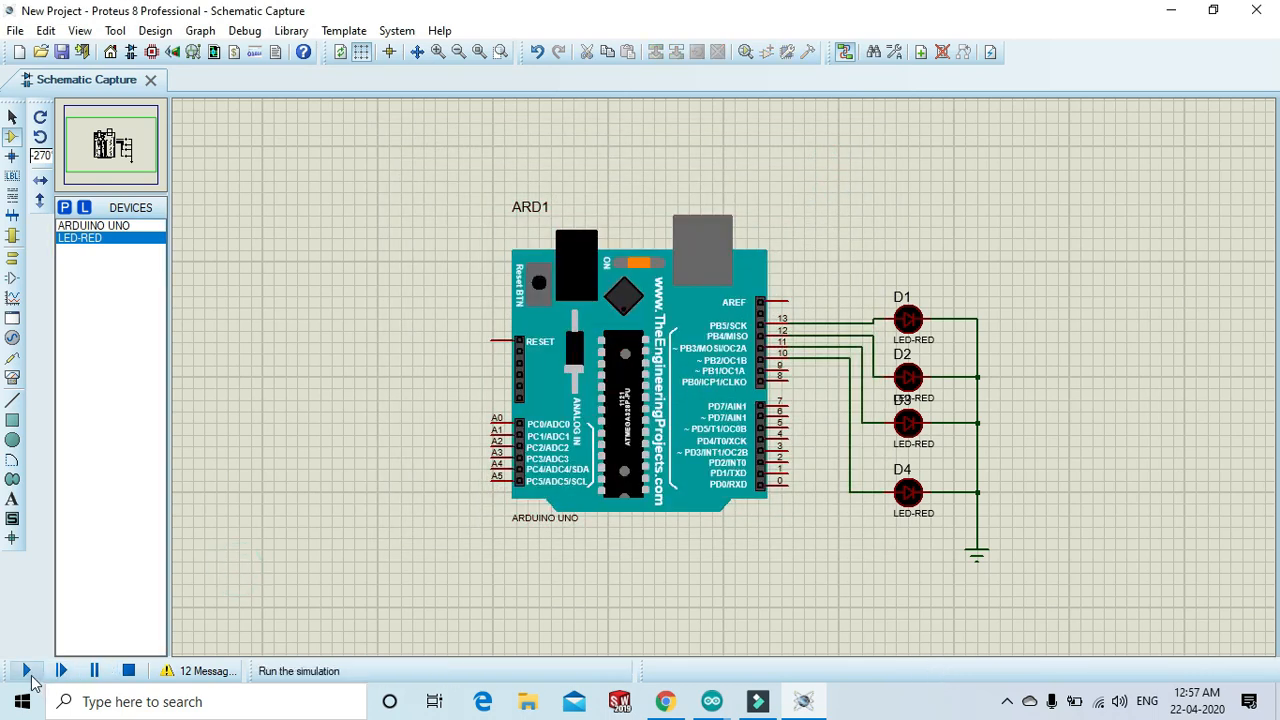
{"action": "left_click", "coordinate": [20, 672]}
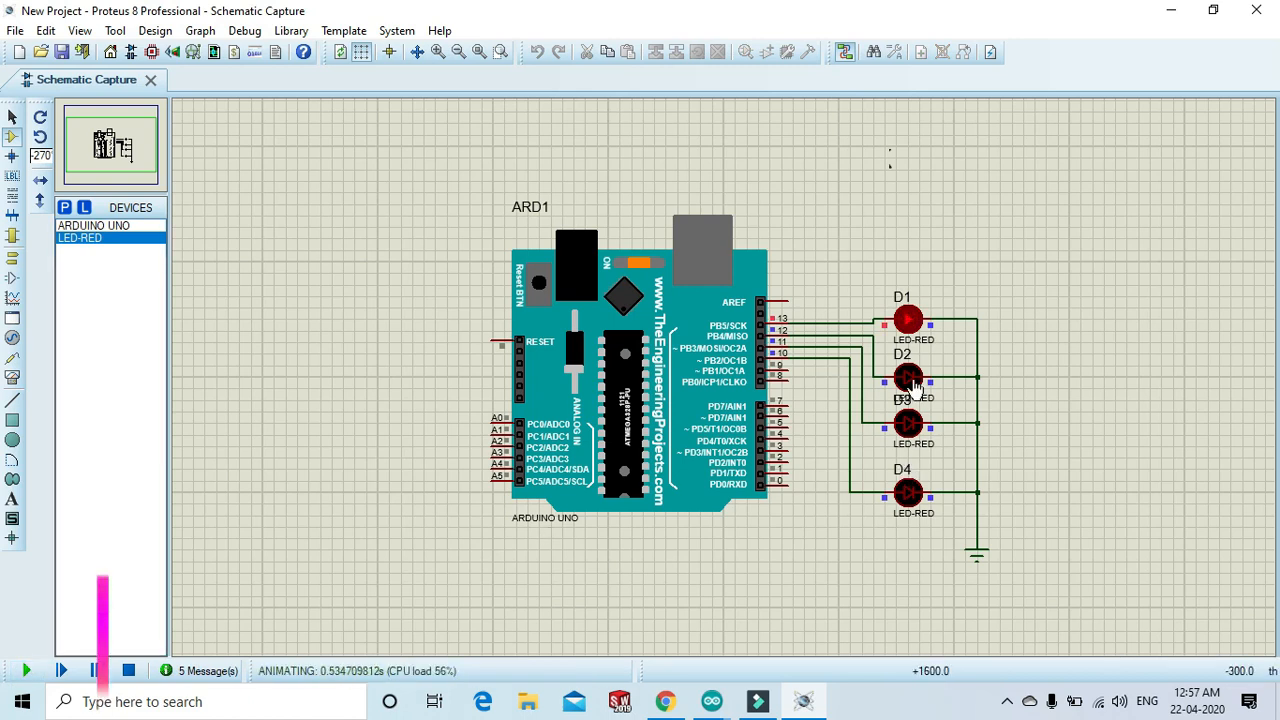